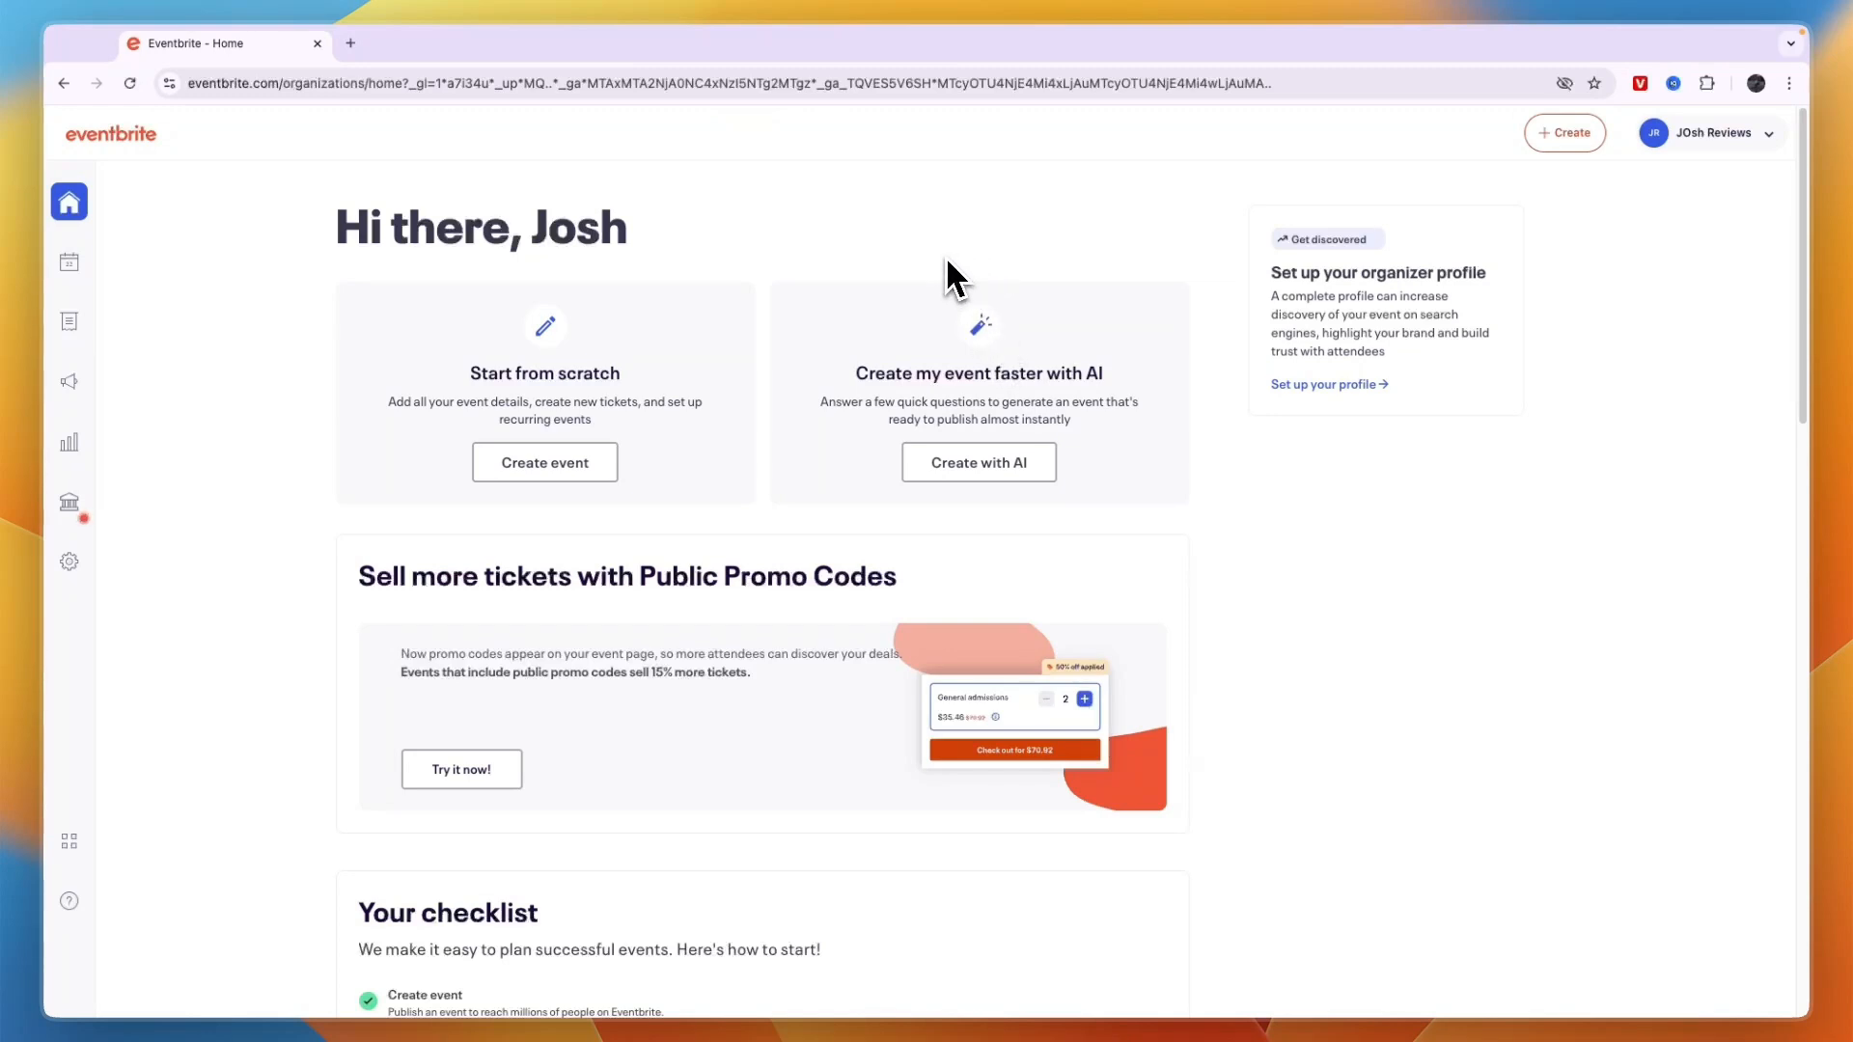
mouse_move(978, 338)
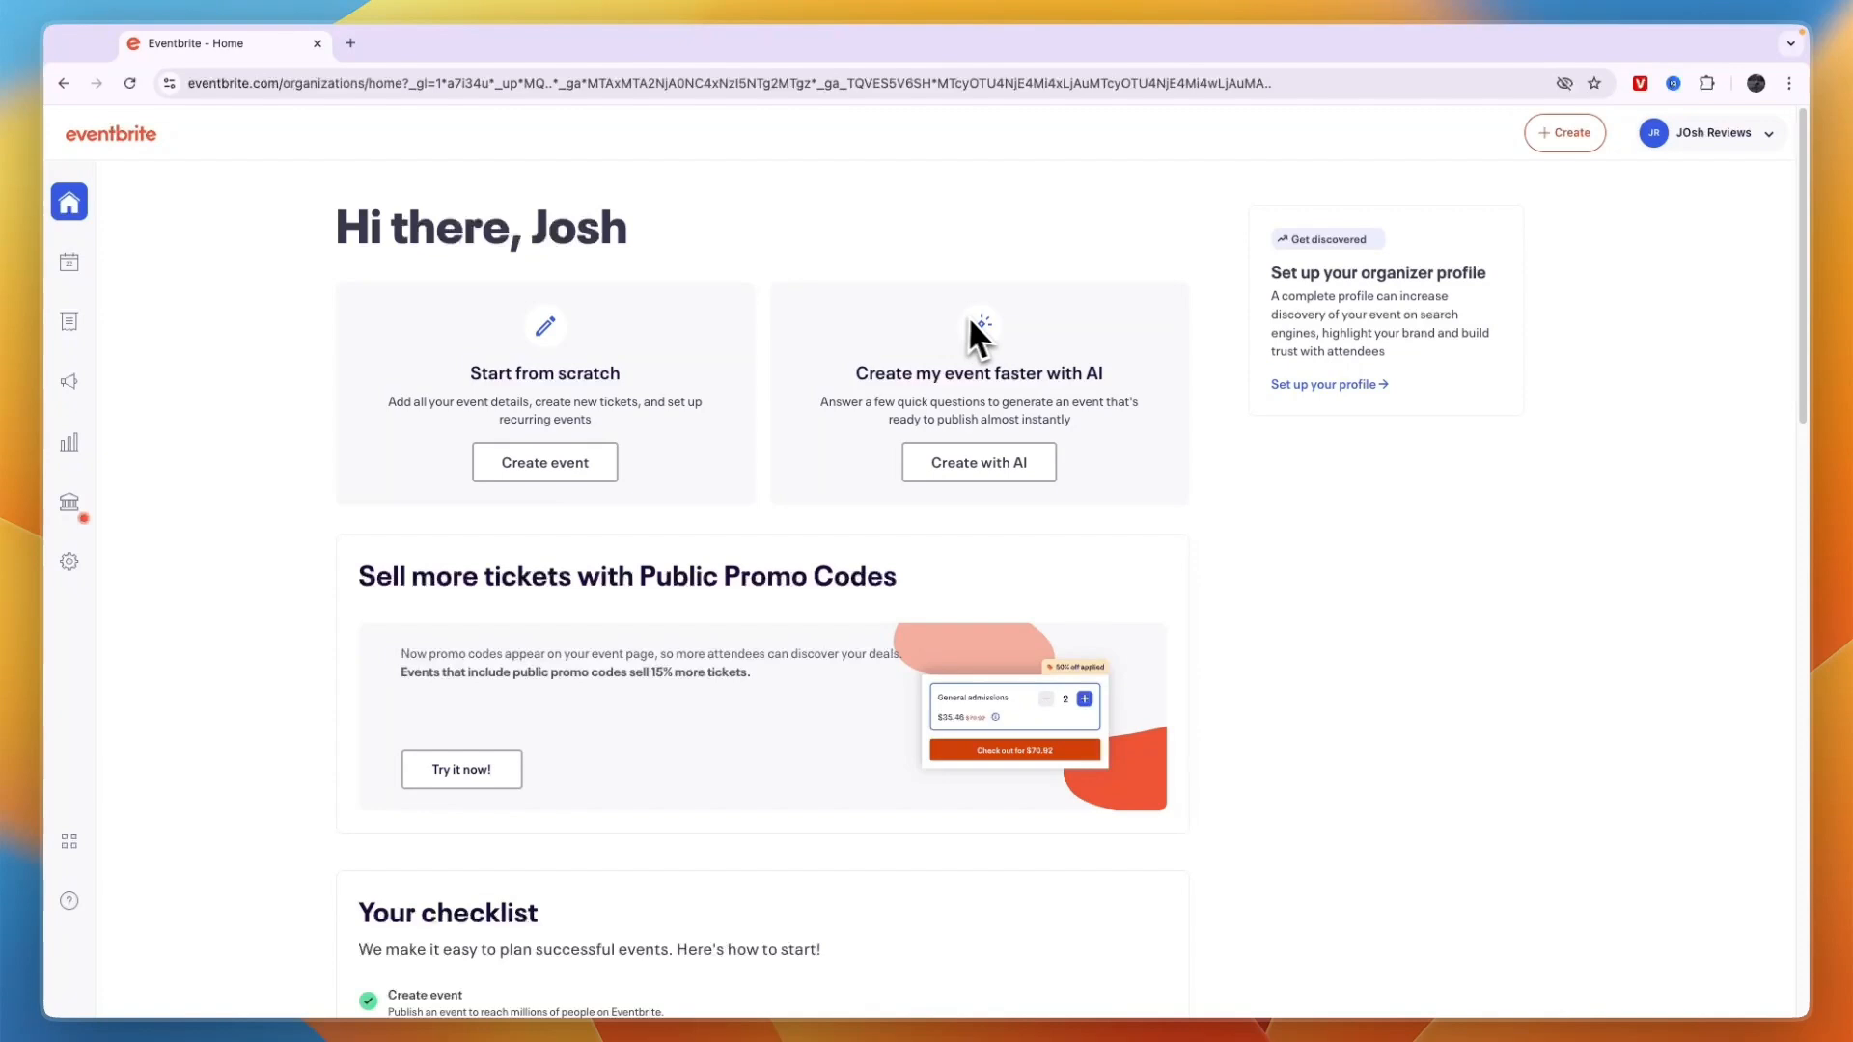
mouse_move(69, 380)
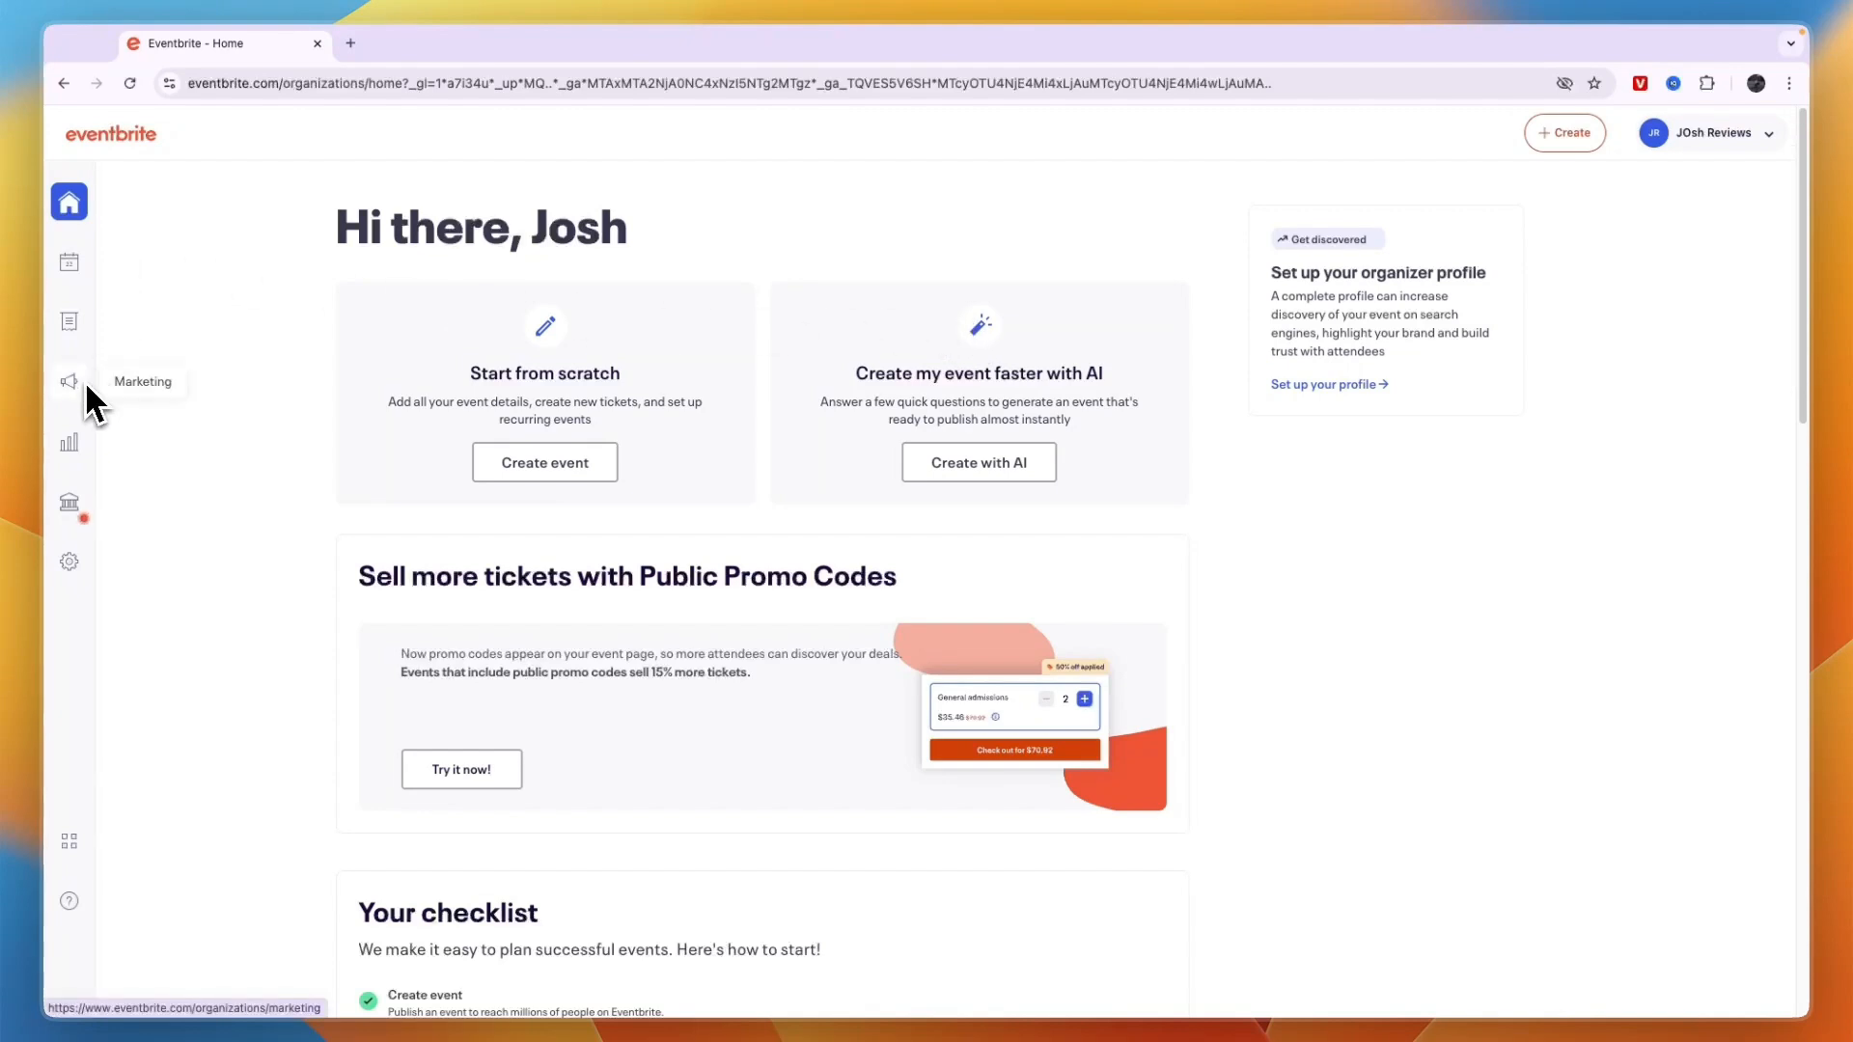
Go to Marketing and switch to its Promotions tab
click(69, 380)
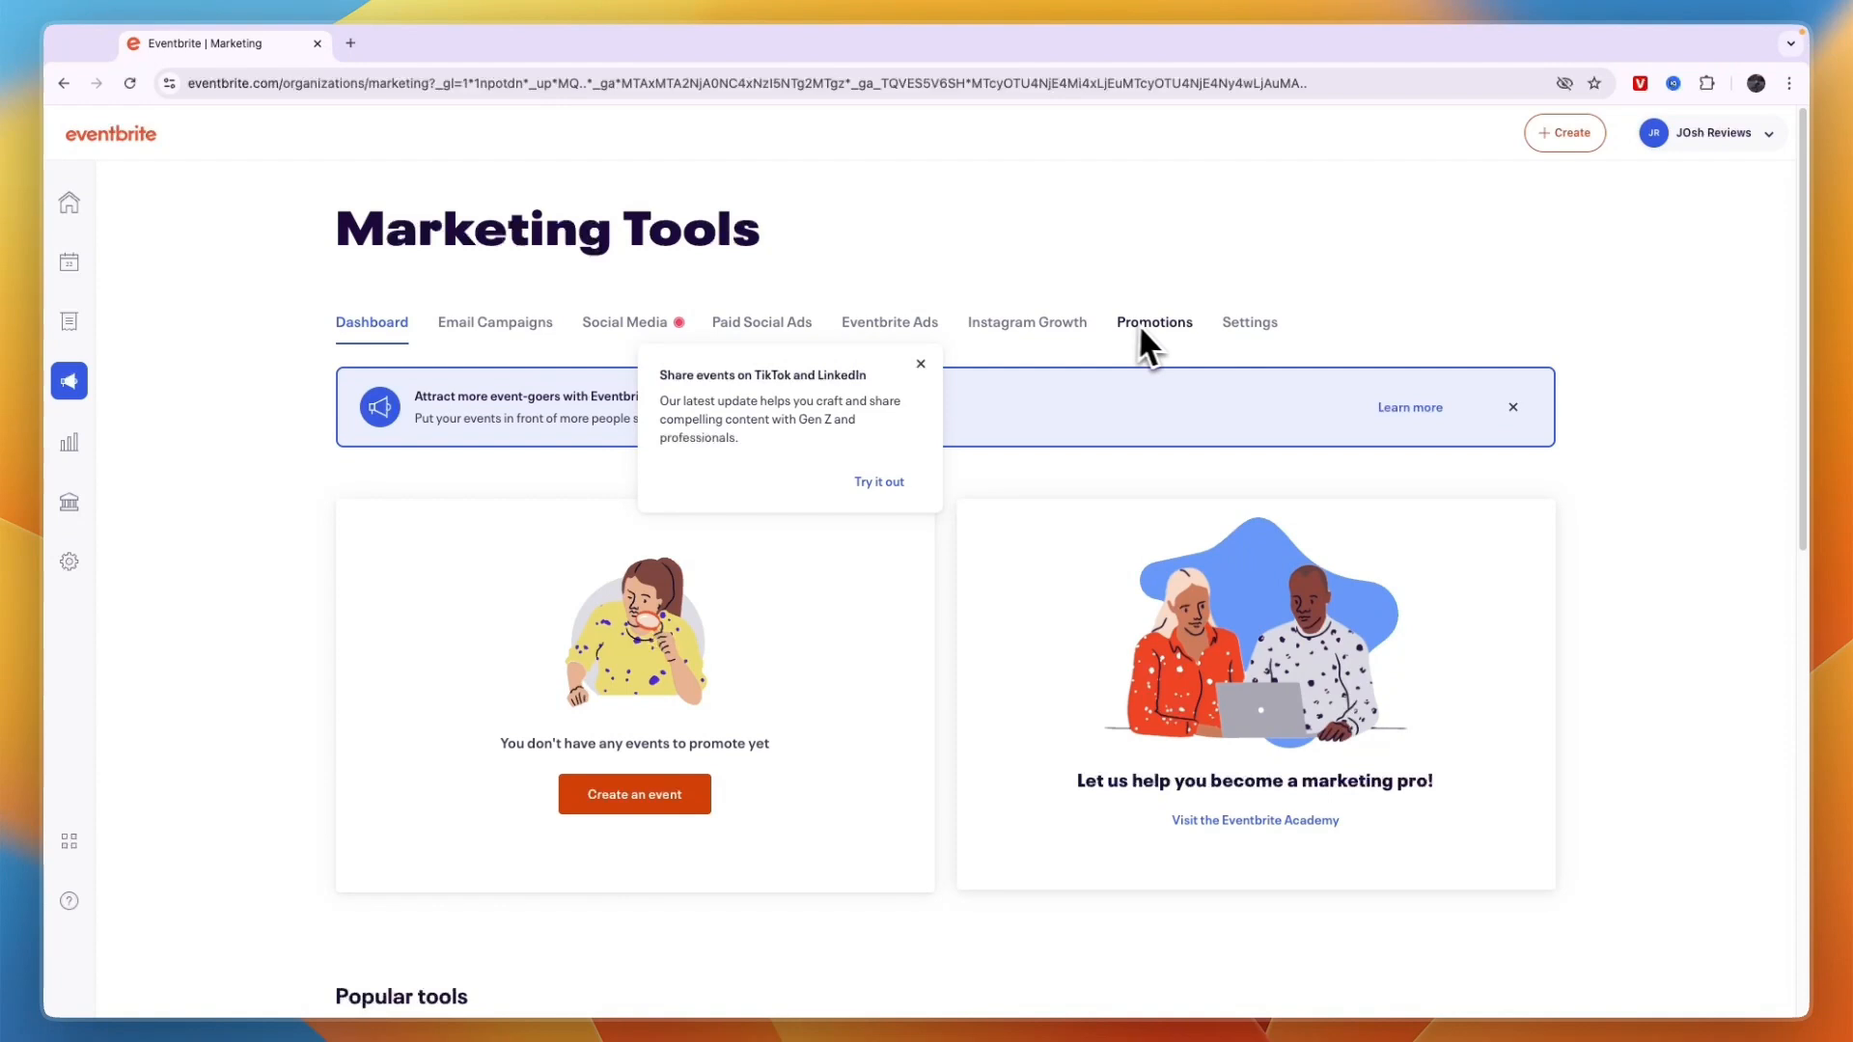
mouse_move(1162, 343)
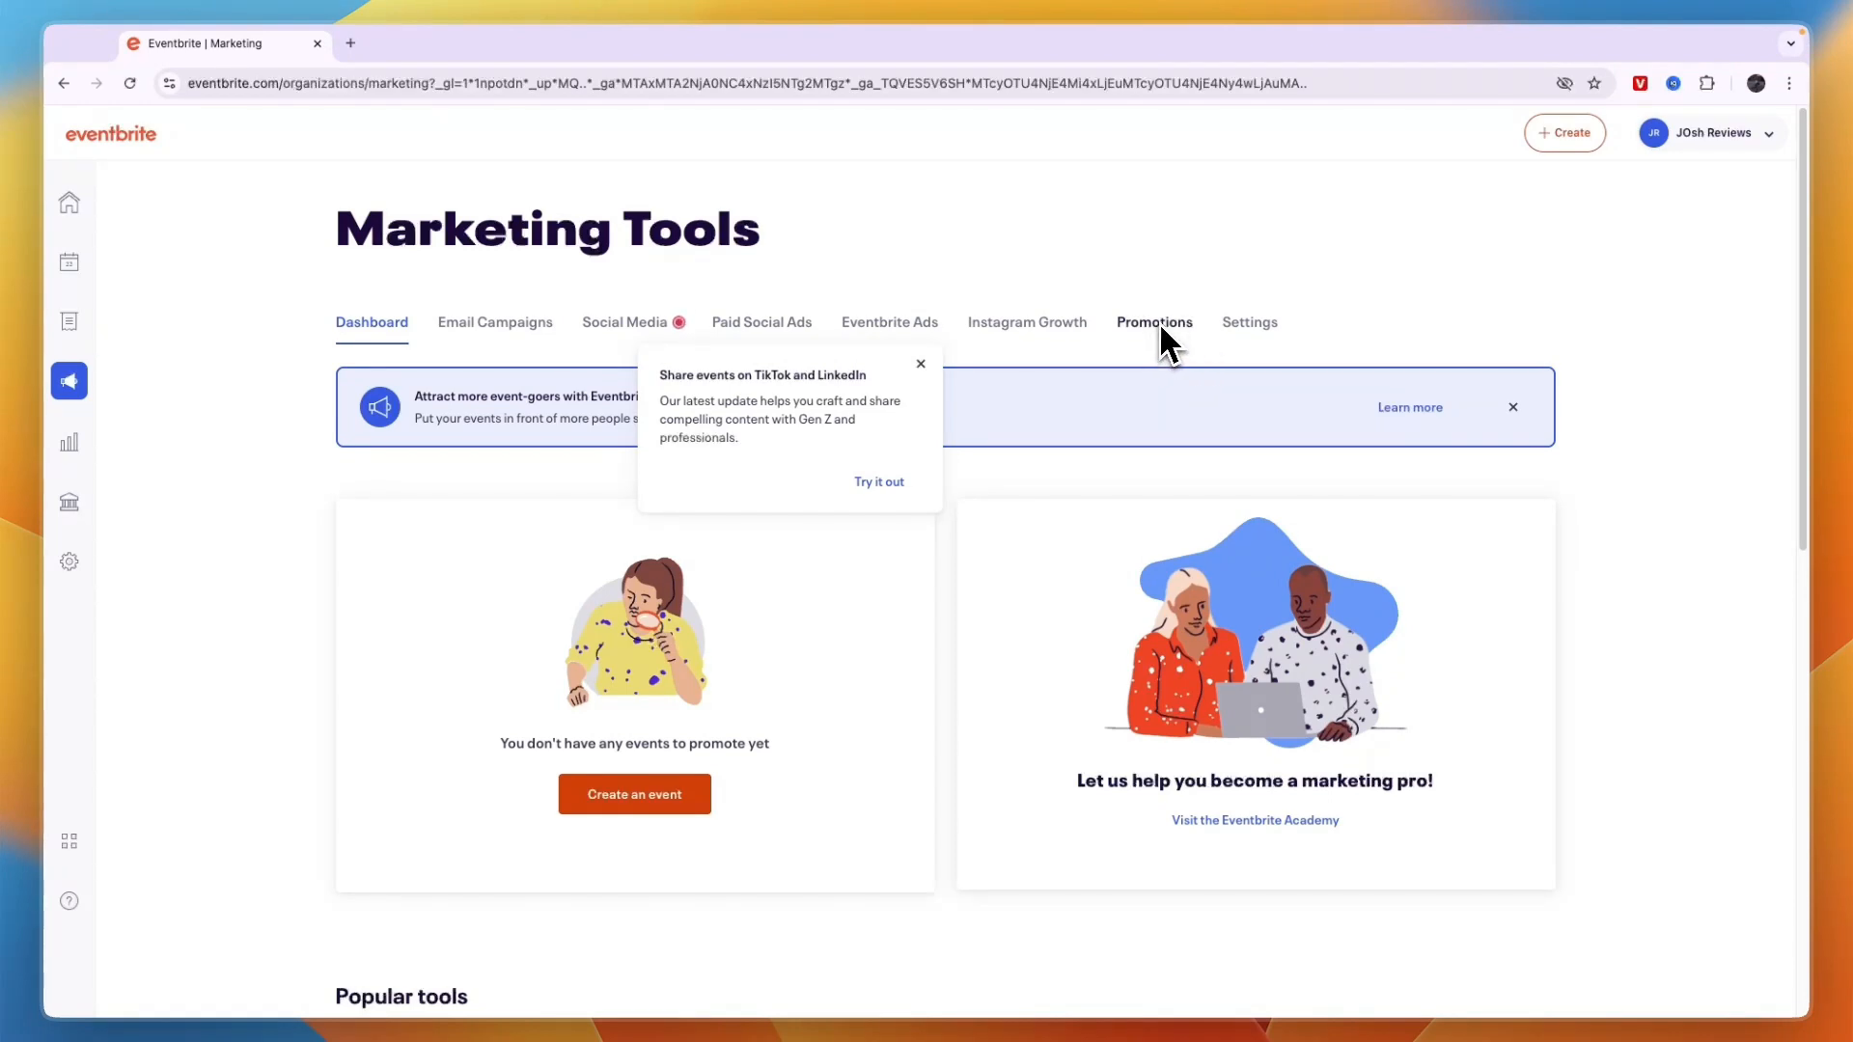
click(1152, 321)
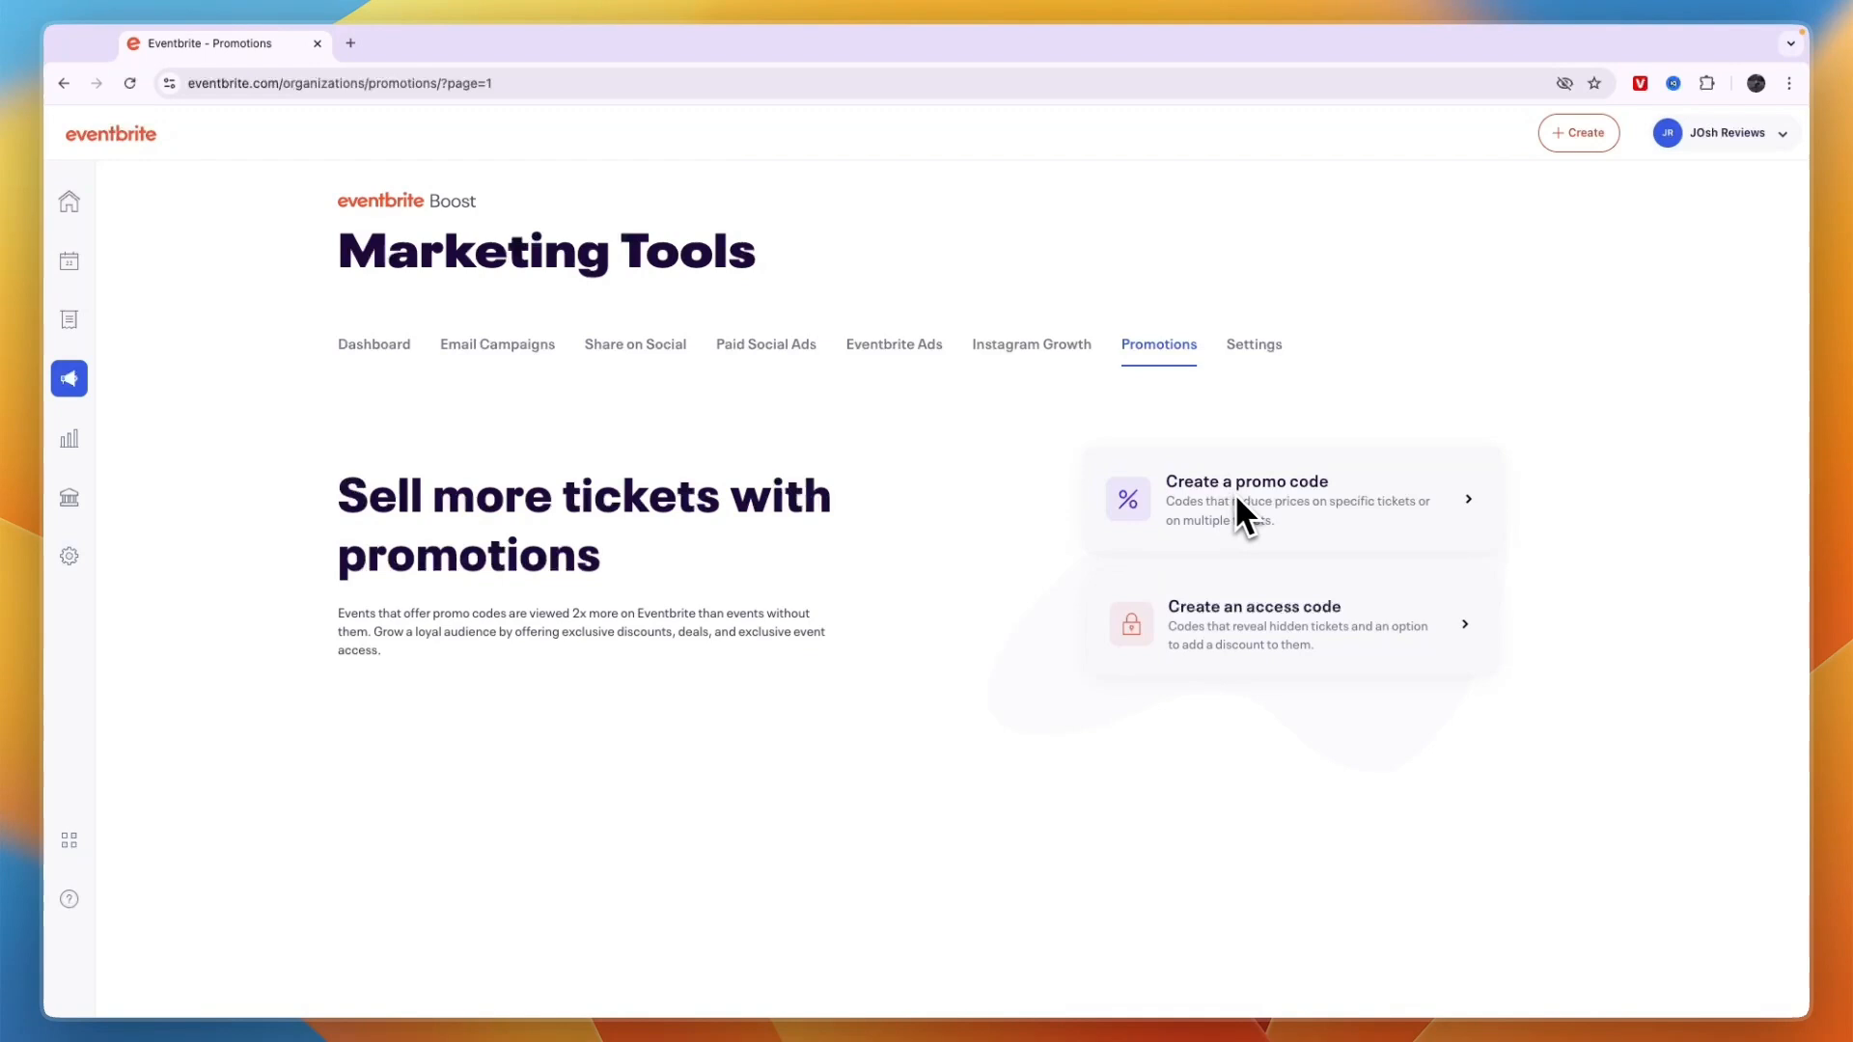
Create promo code 10OFF with a 10% percentage discount
click(1244, 480)
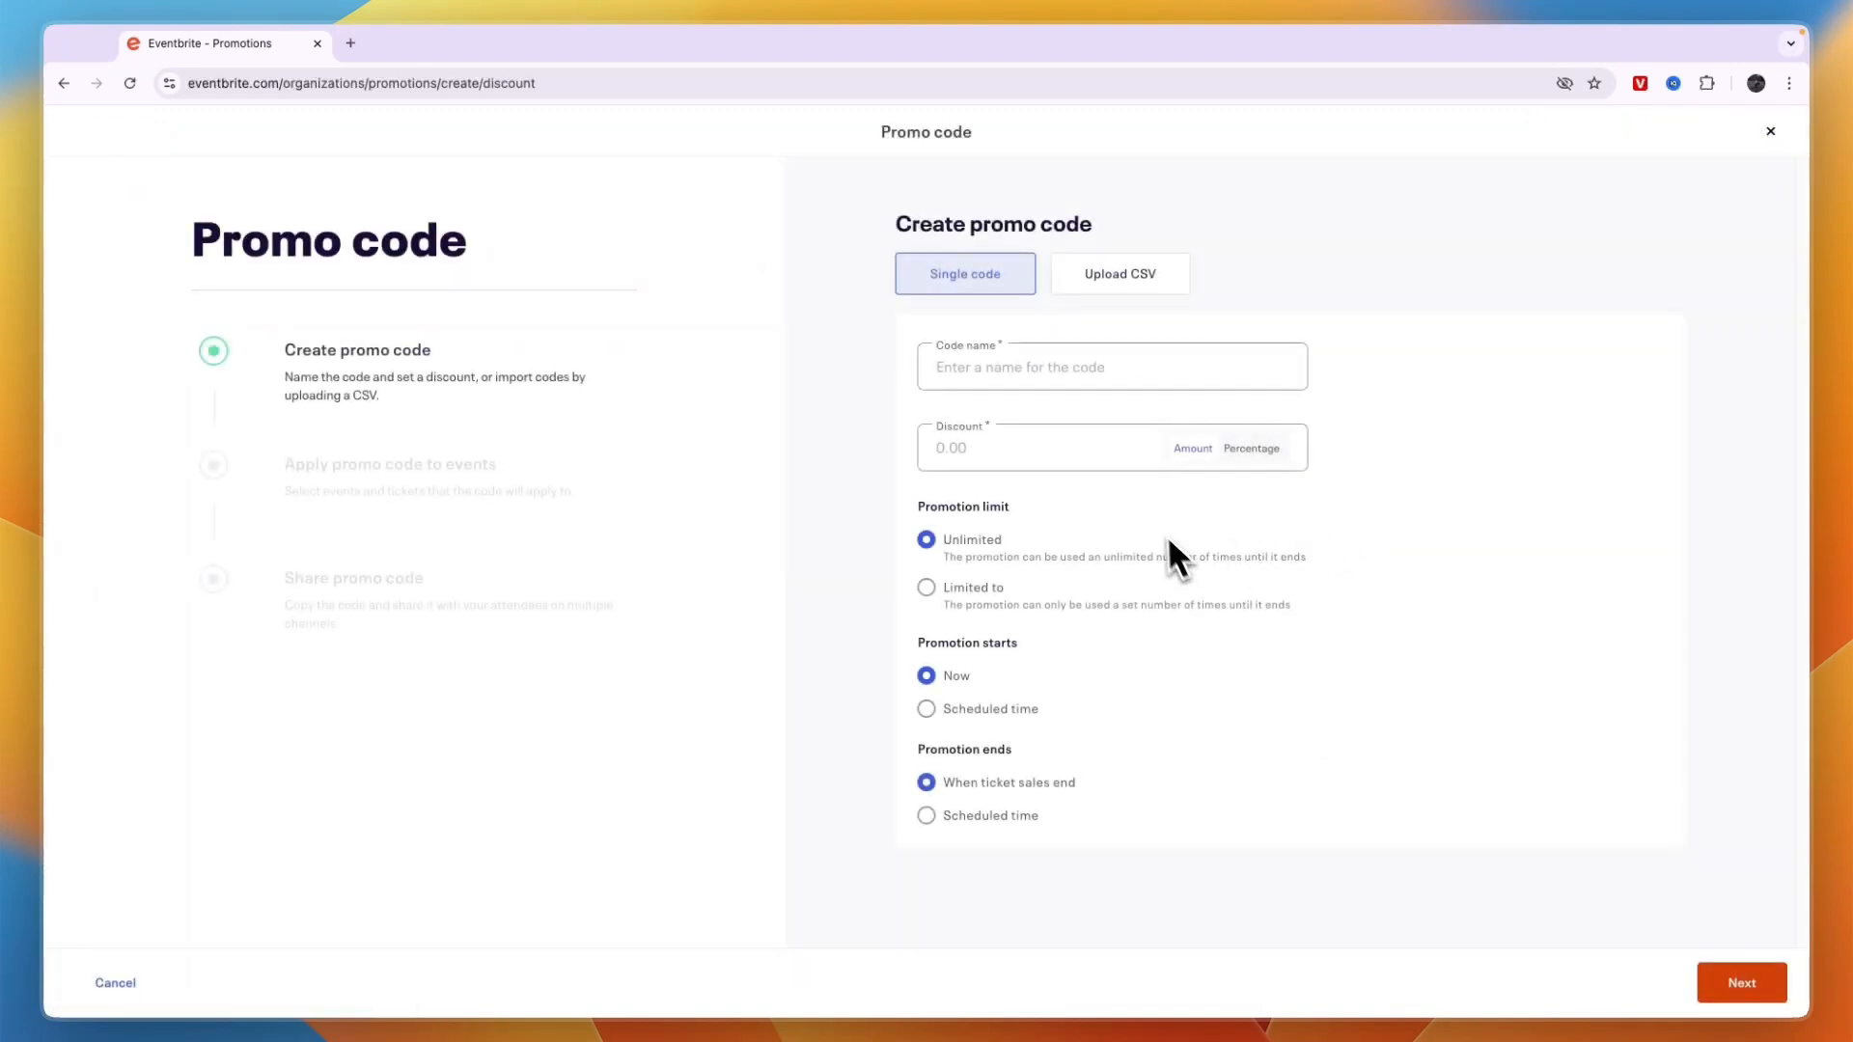
click(1111, 367)
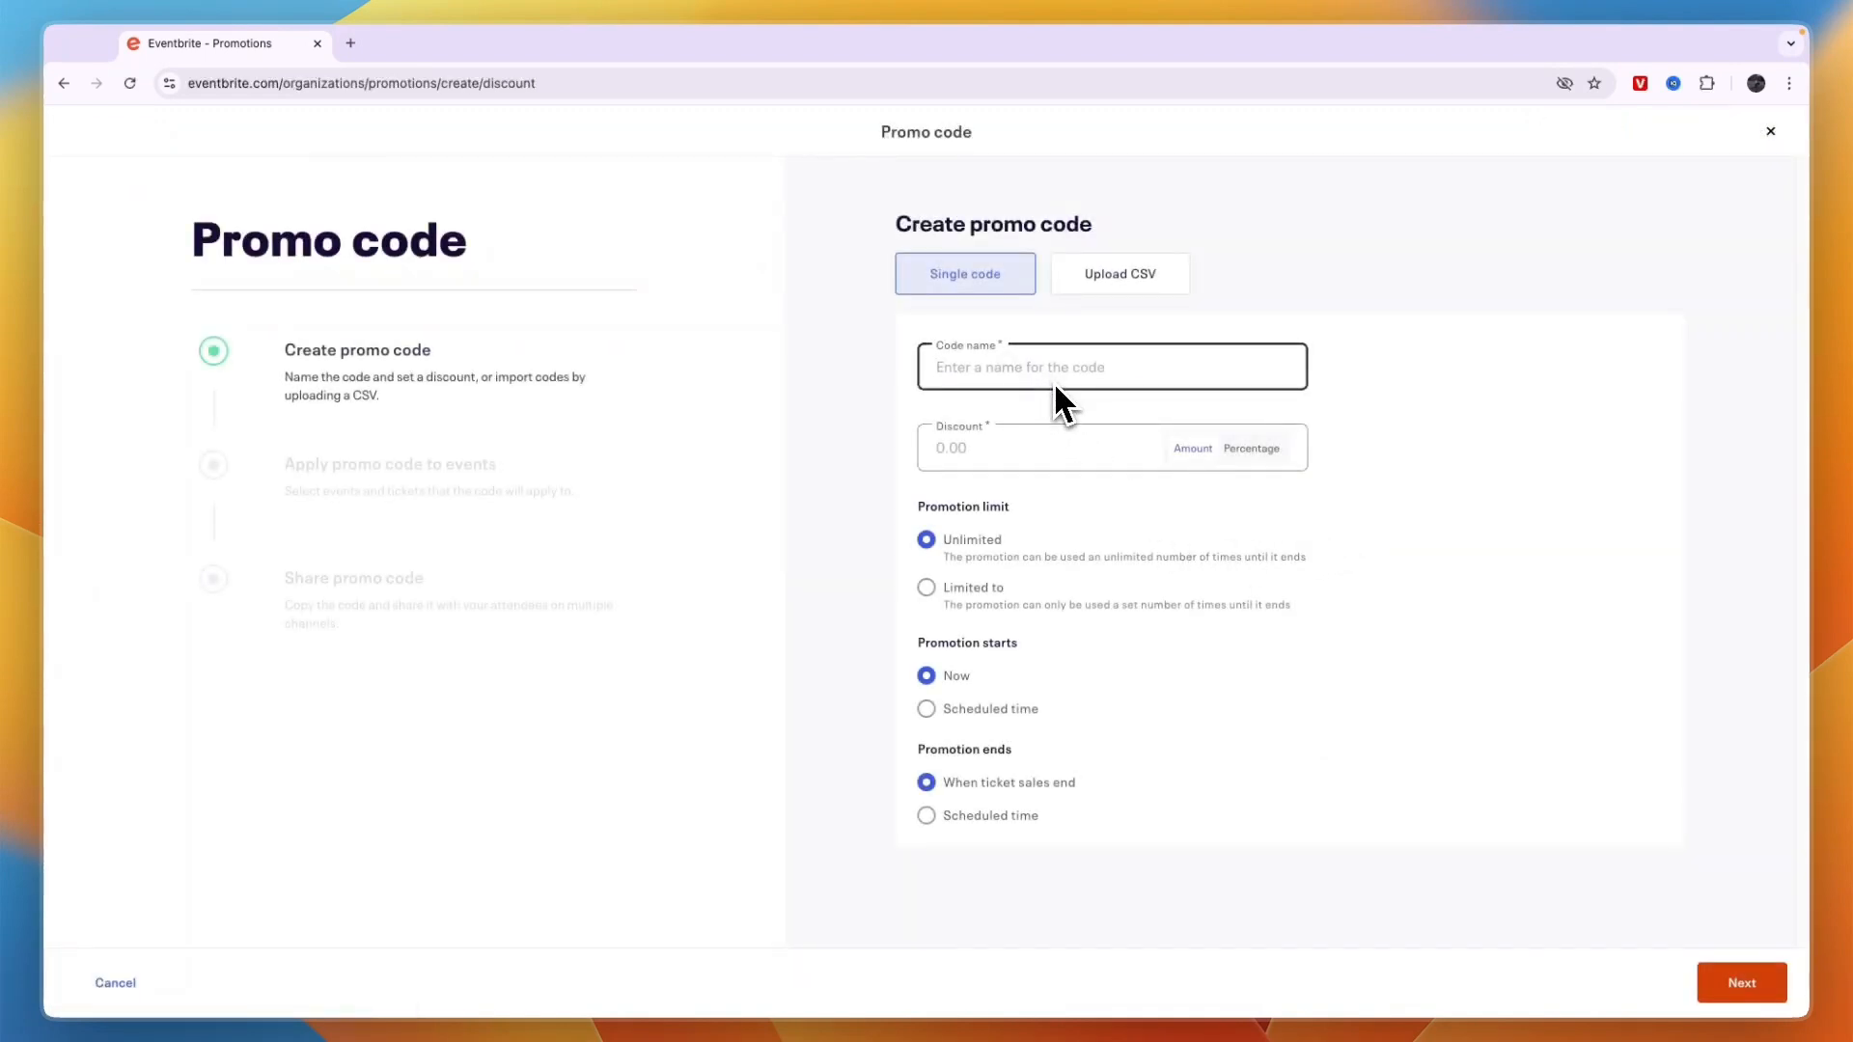
text(10)
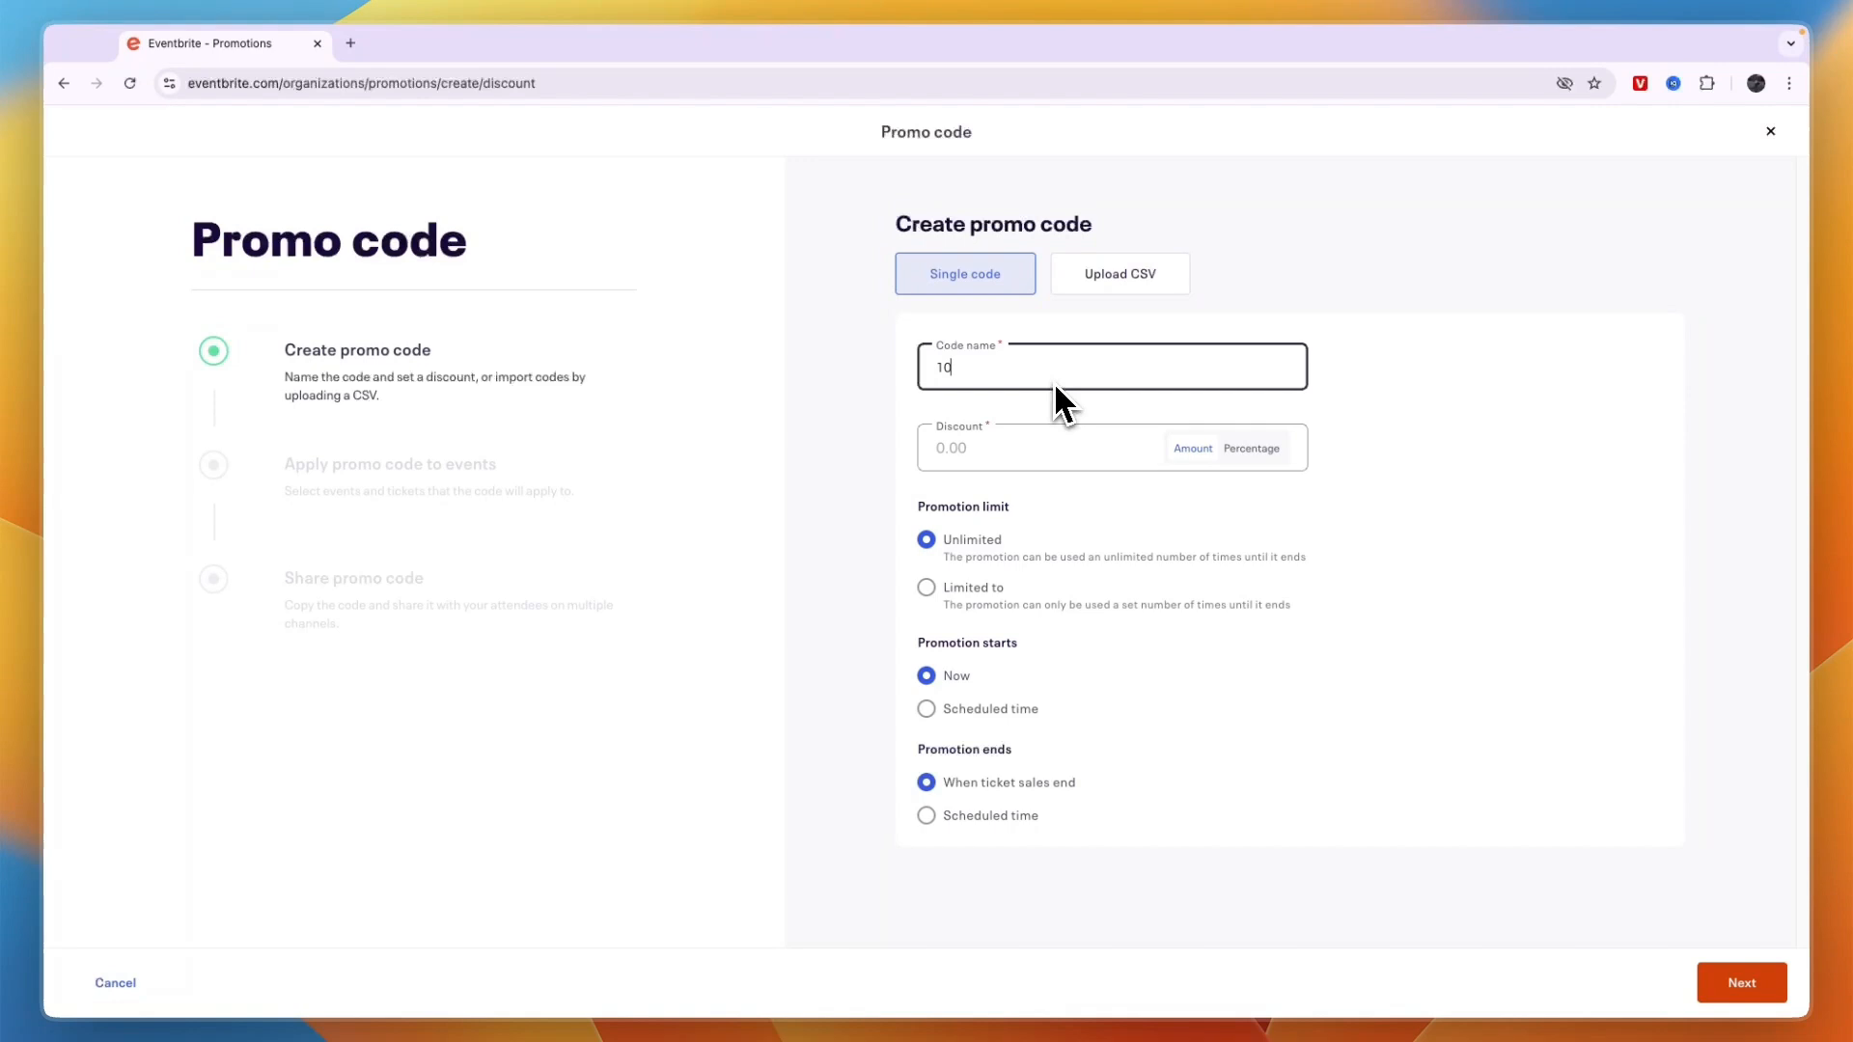
text(0OFF)
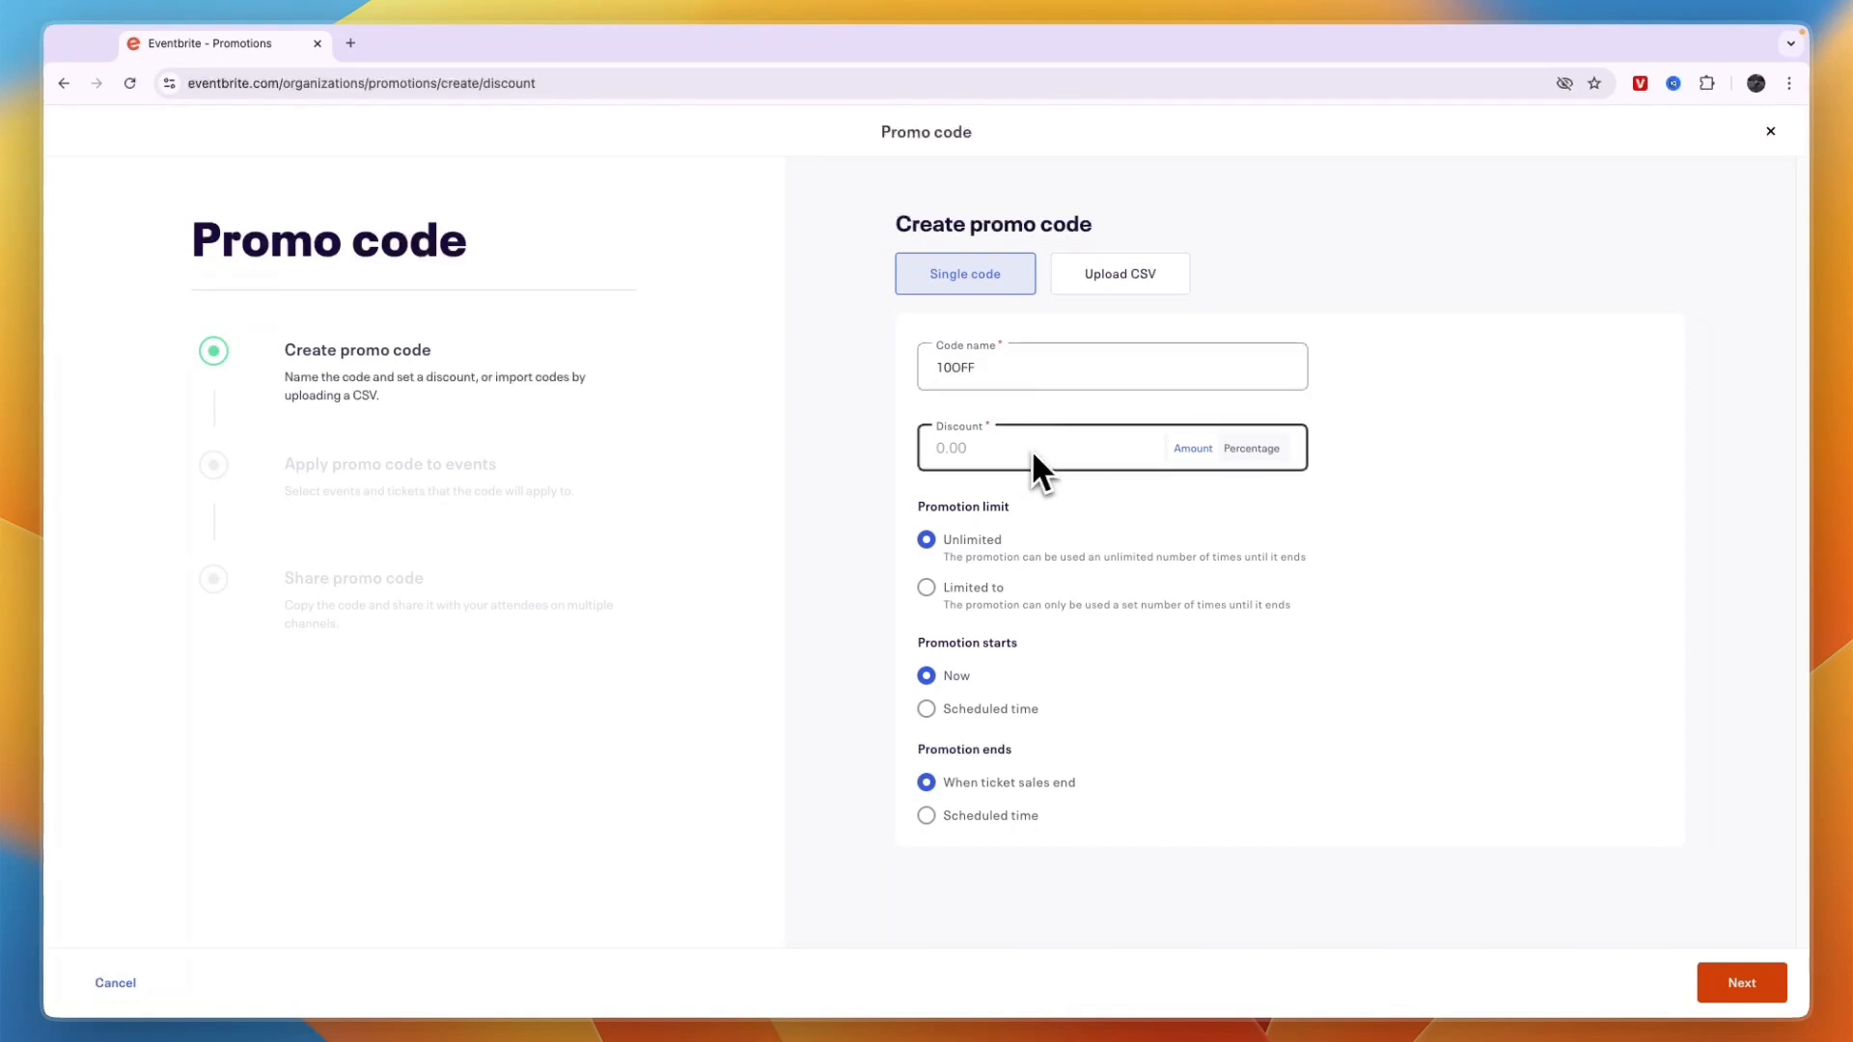
mouse_move(1049, 473)
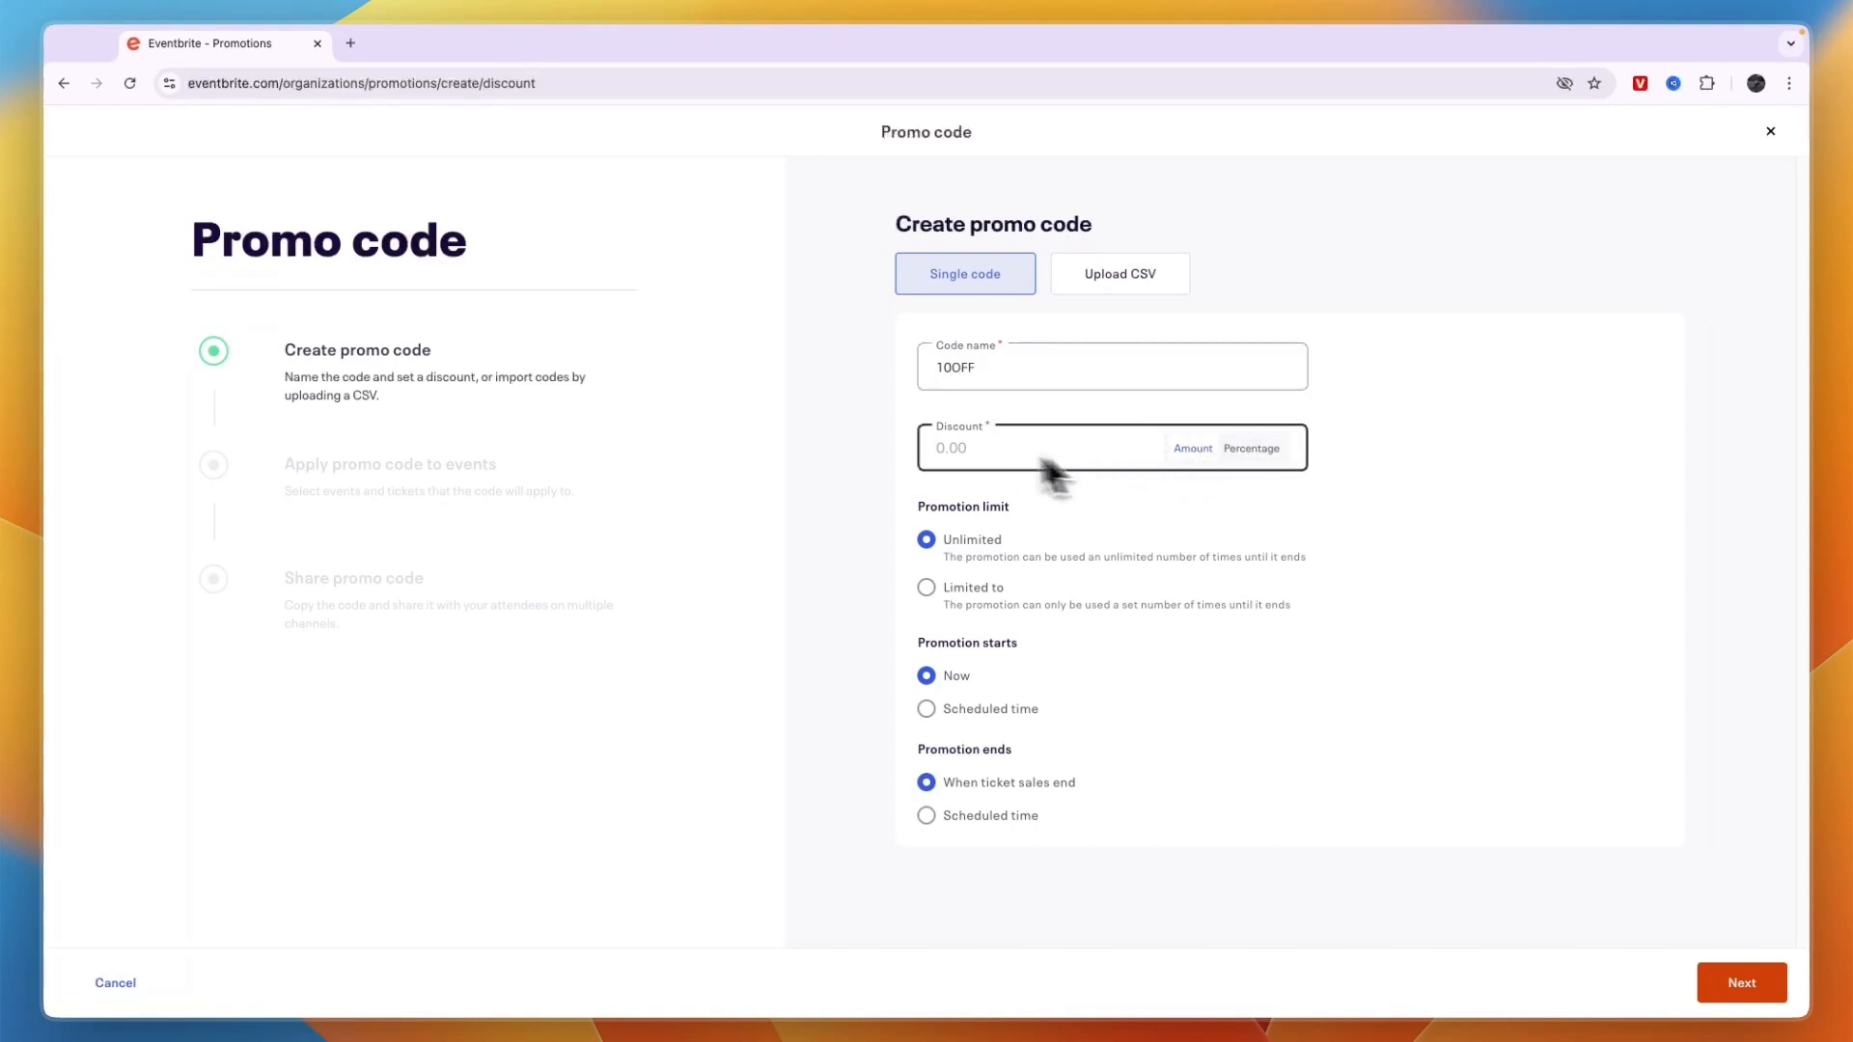
click(1251, 448)
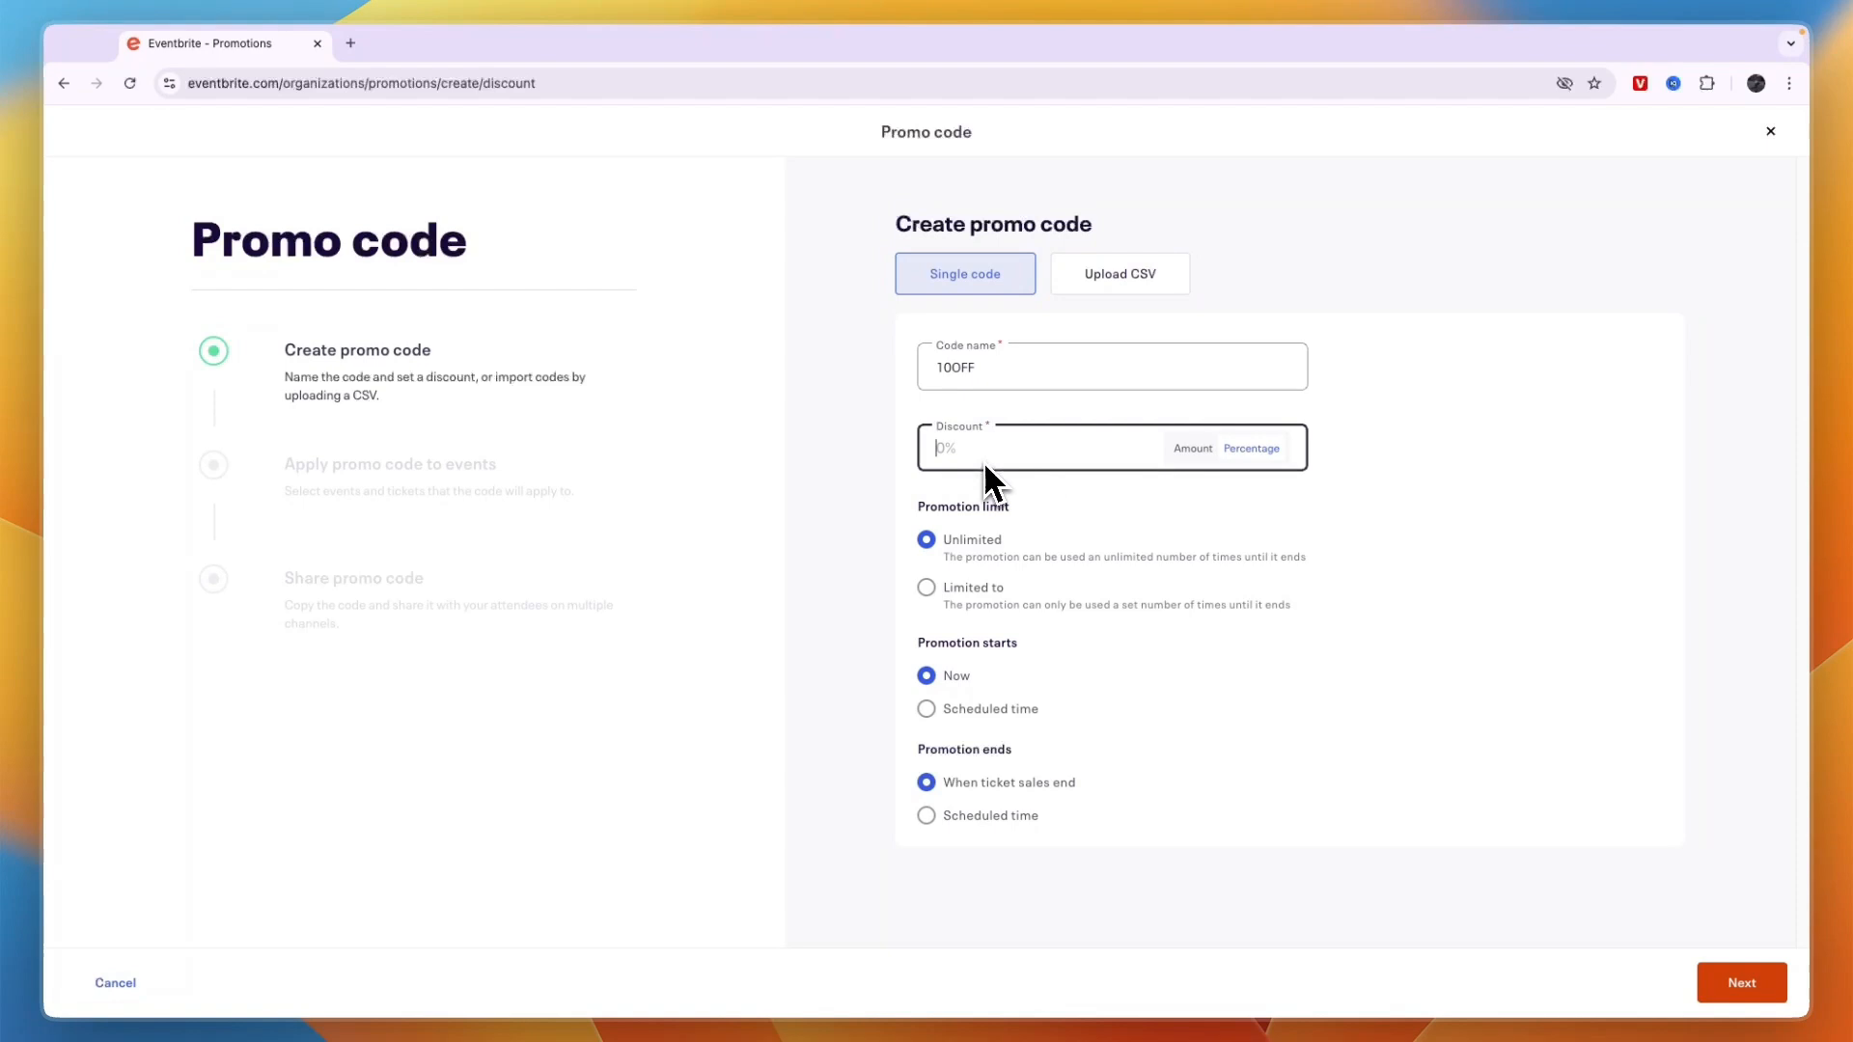
text(10)
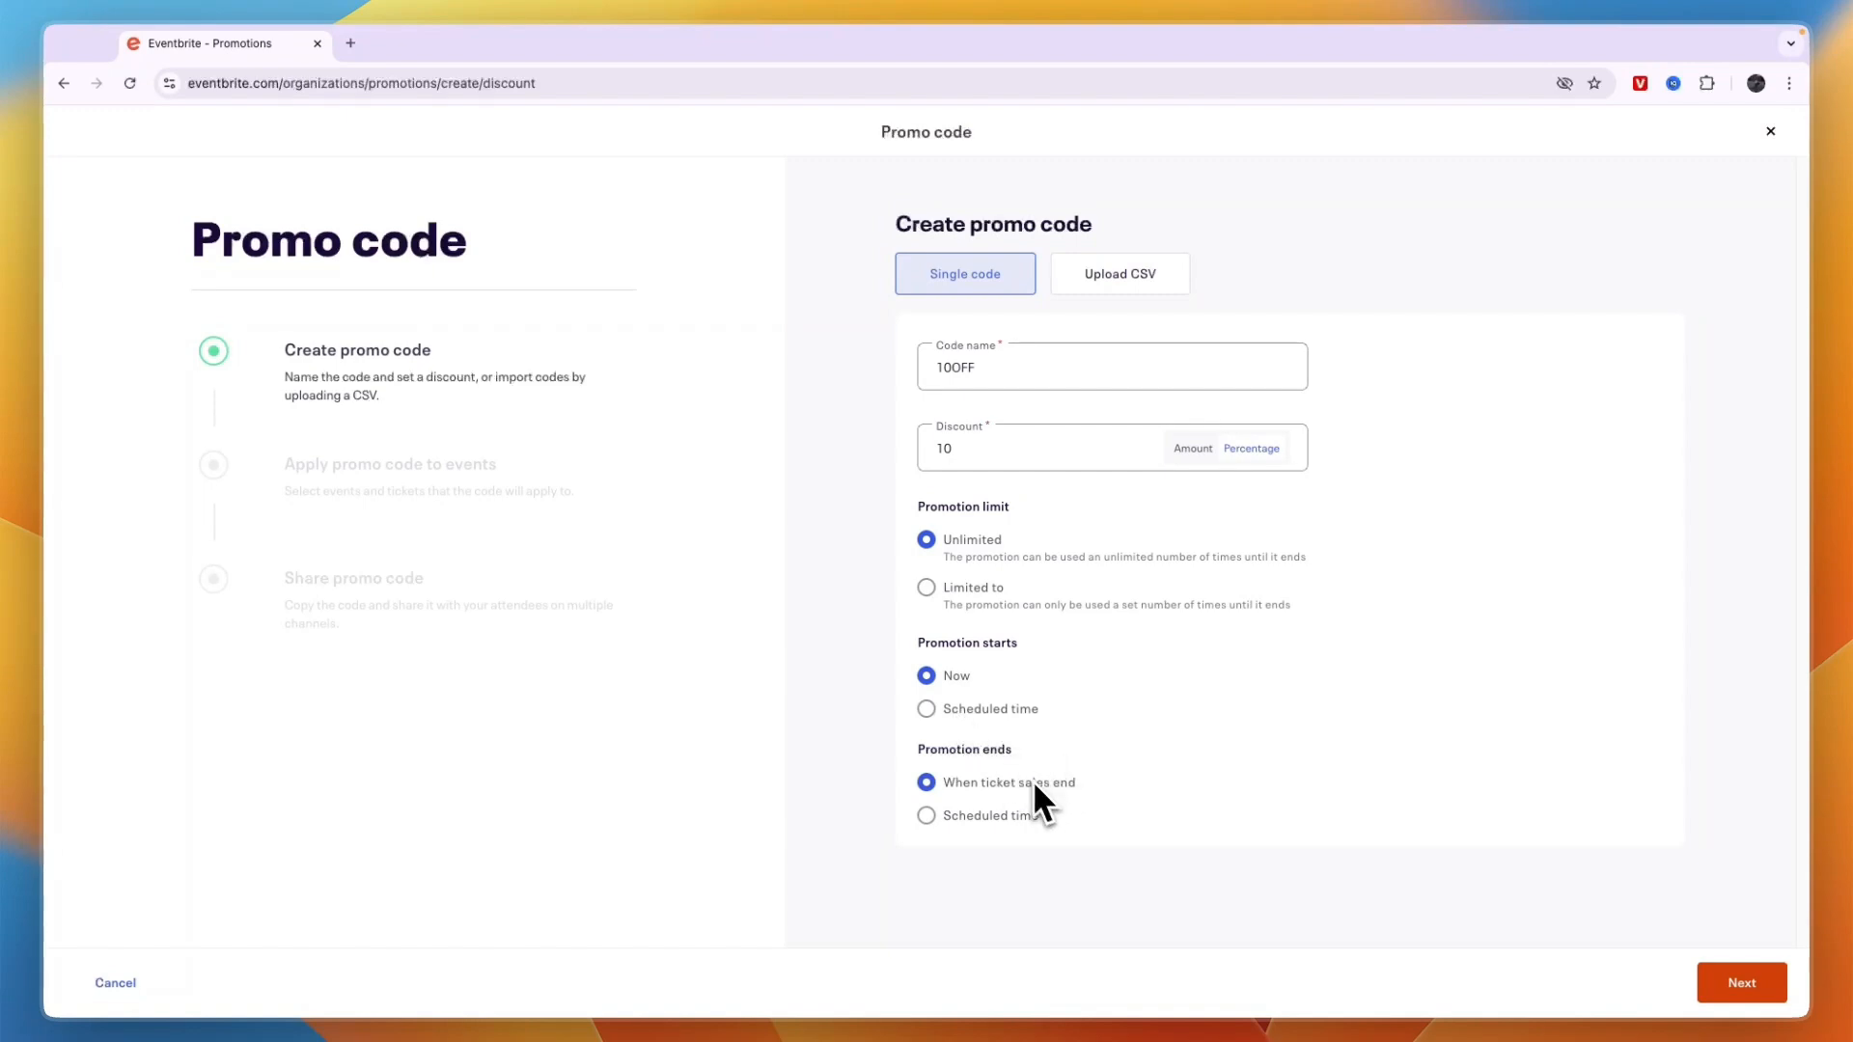
mouse_move(1044, 821)
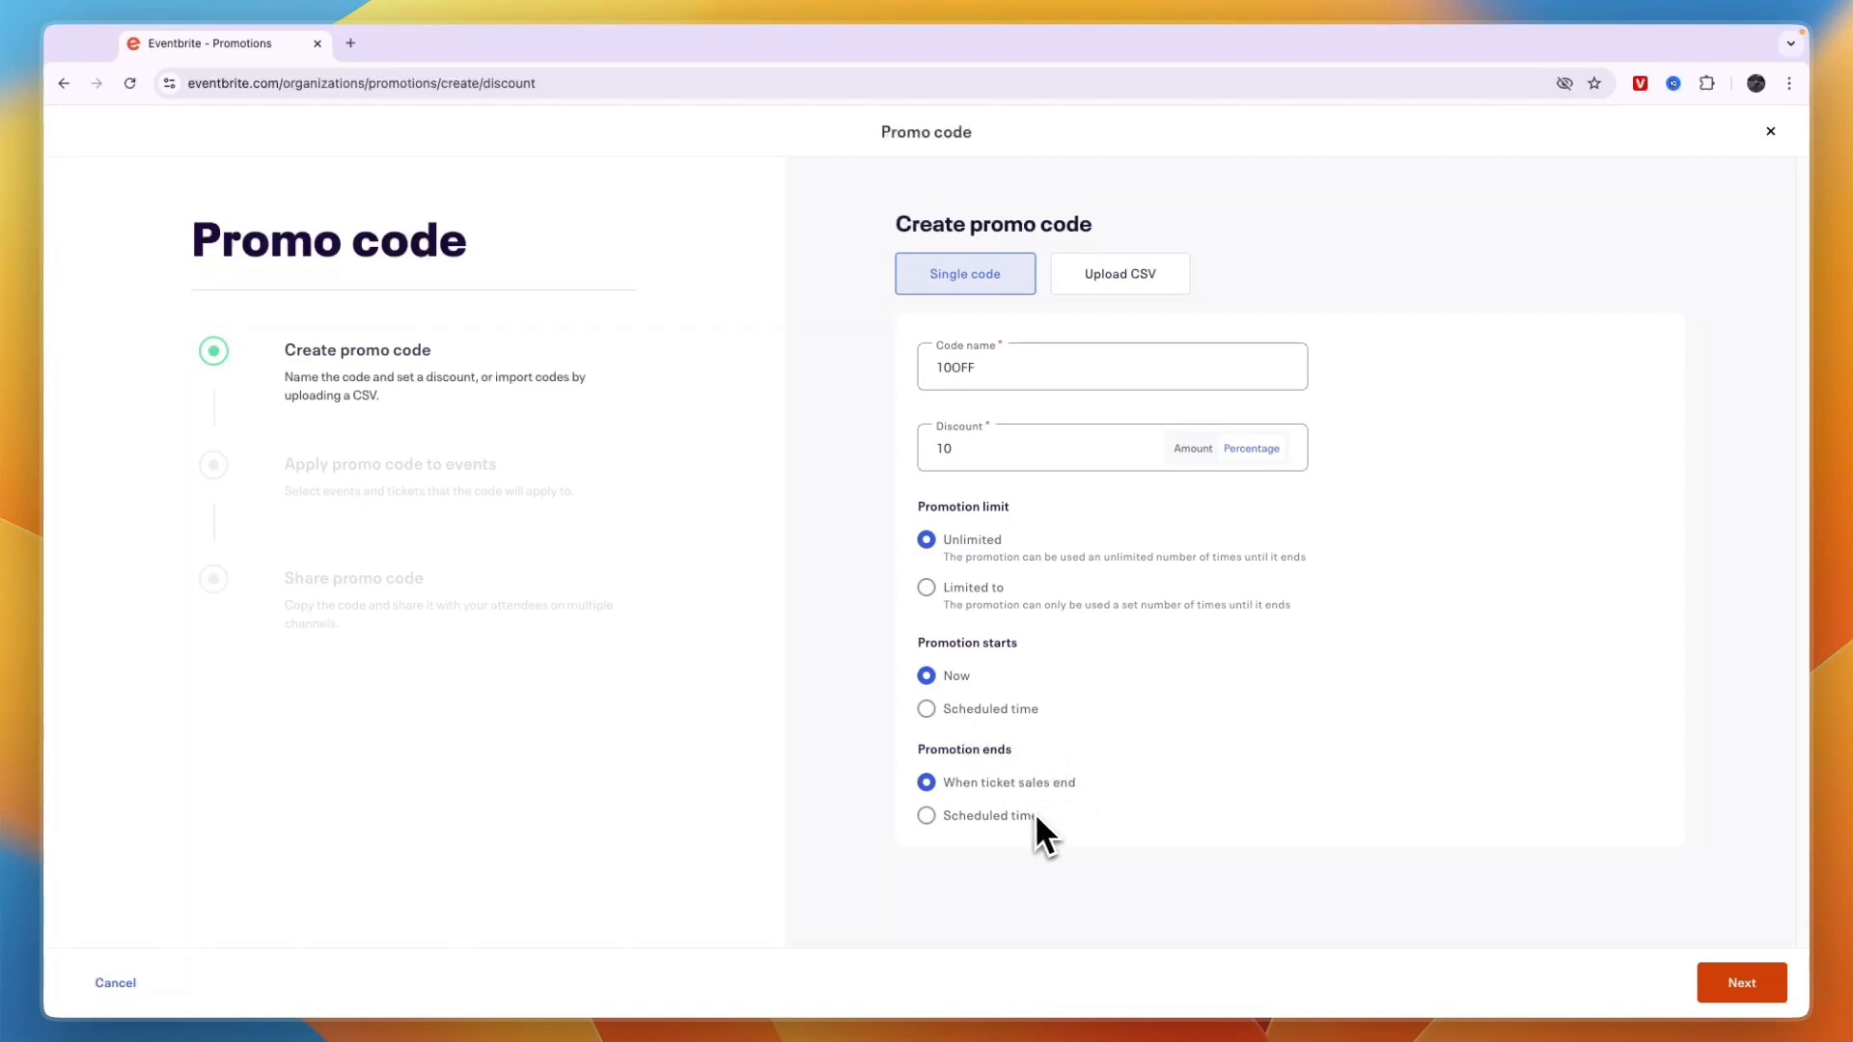
Apply the code only to event 1's General Admission ticket
click(1739, 983)
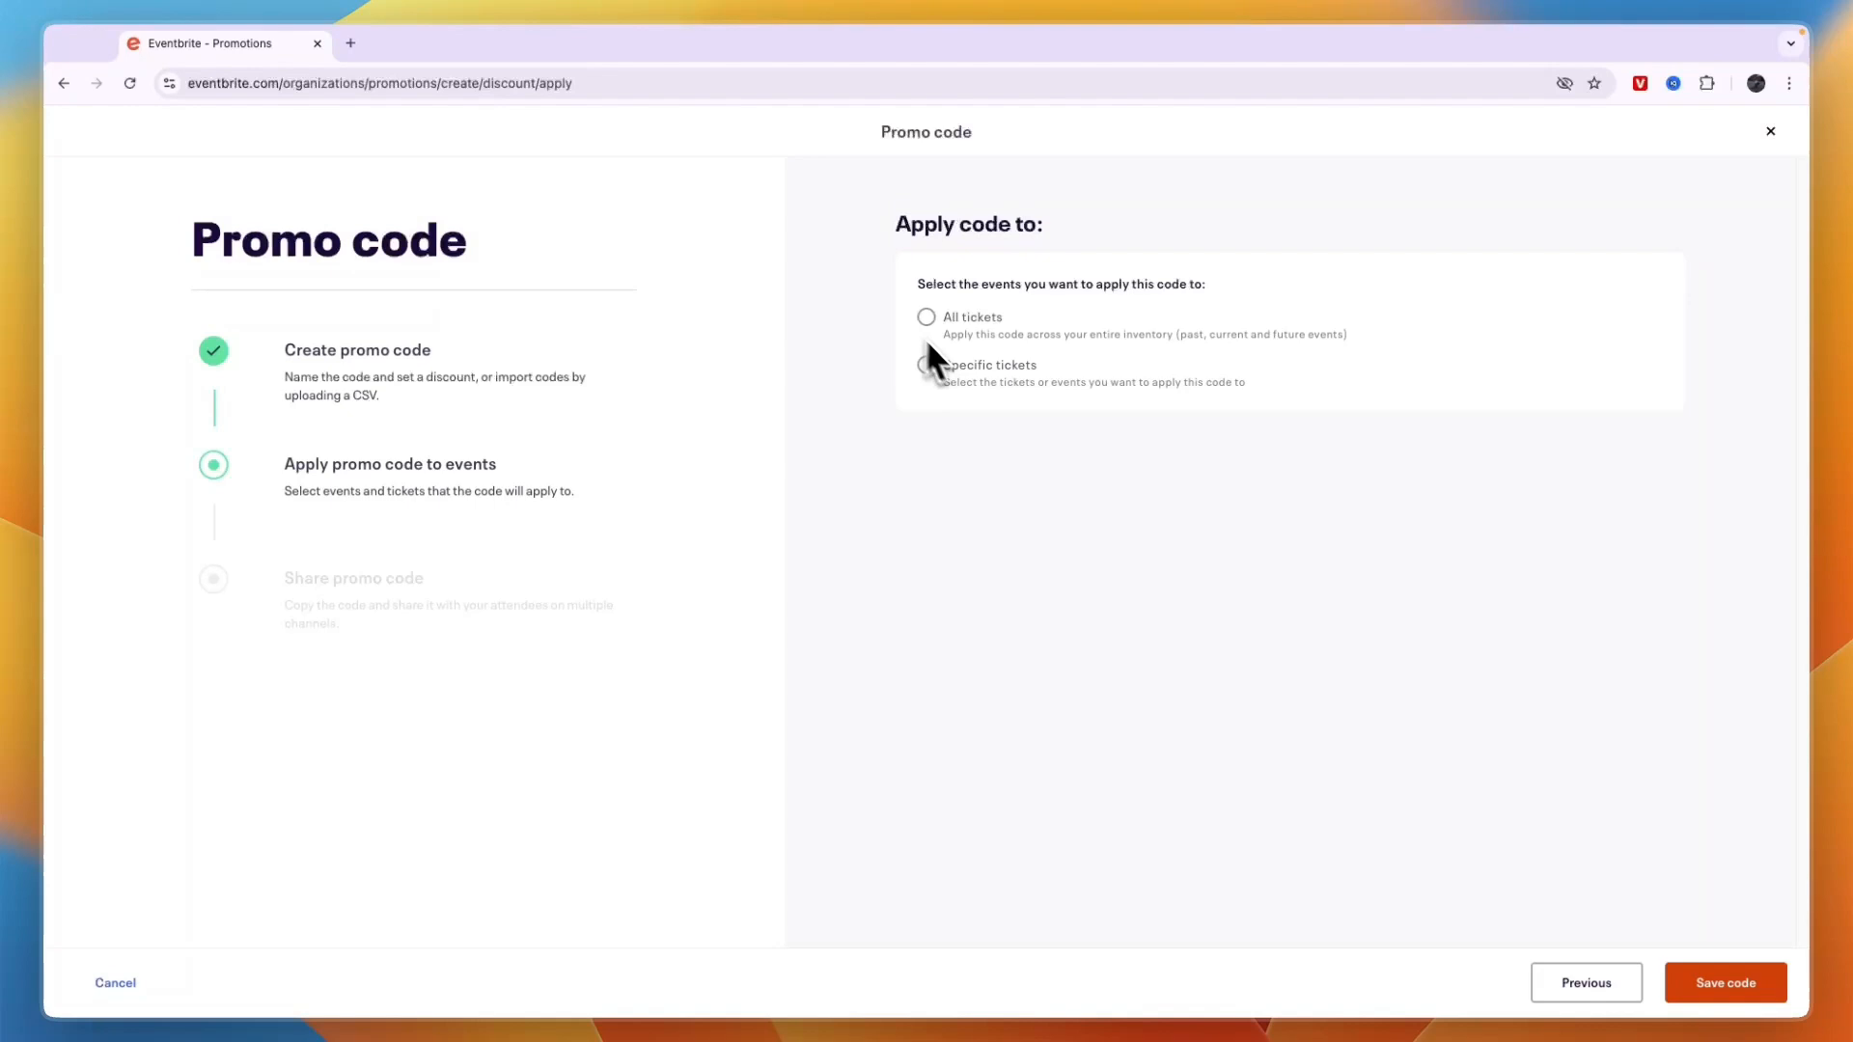
click(926, 365)
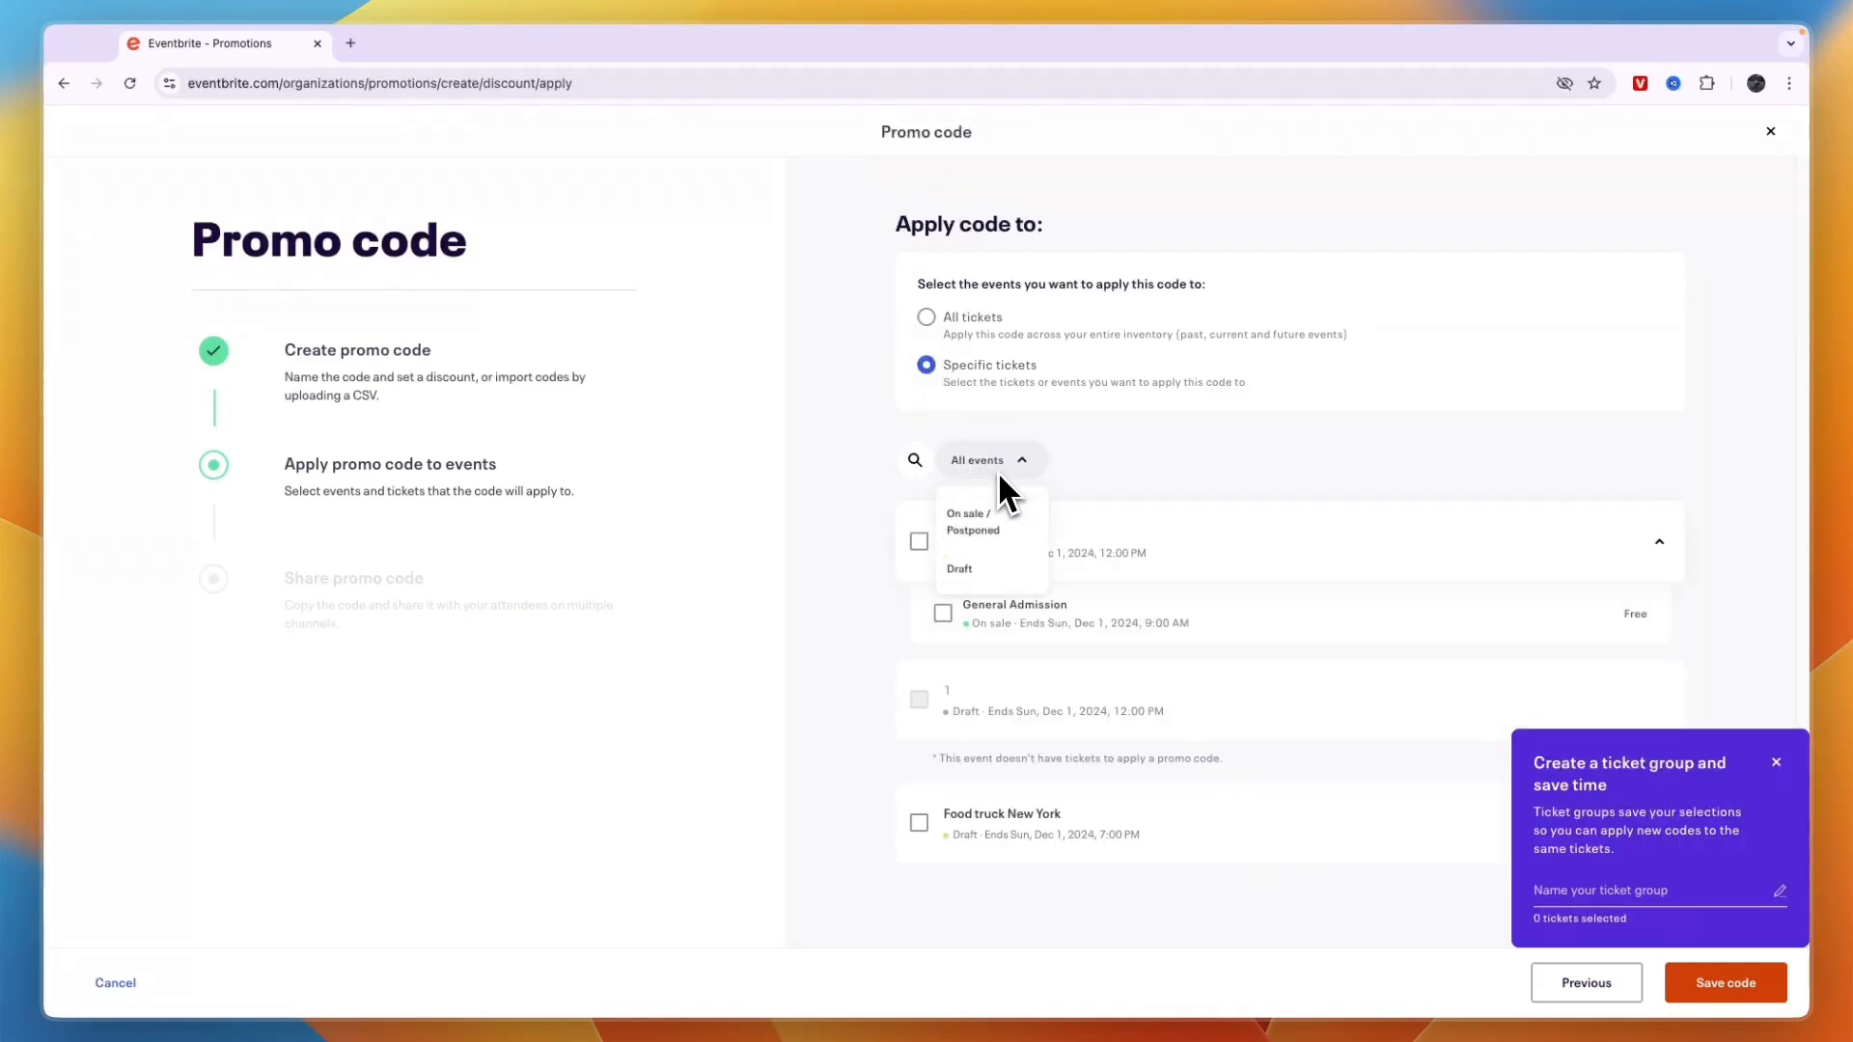
click(989, 460)
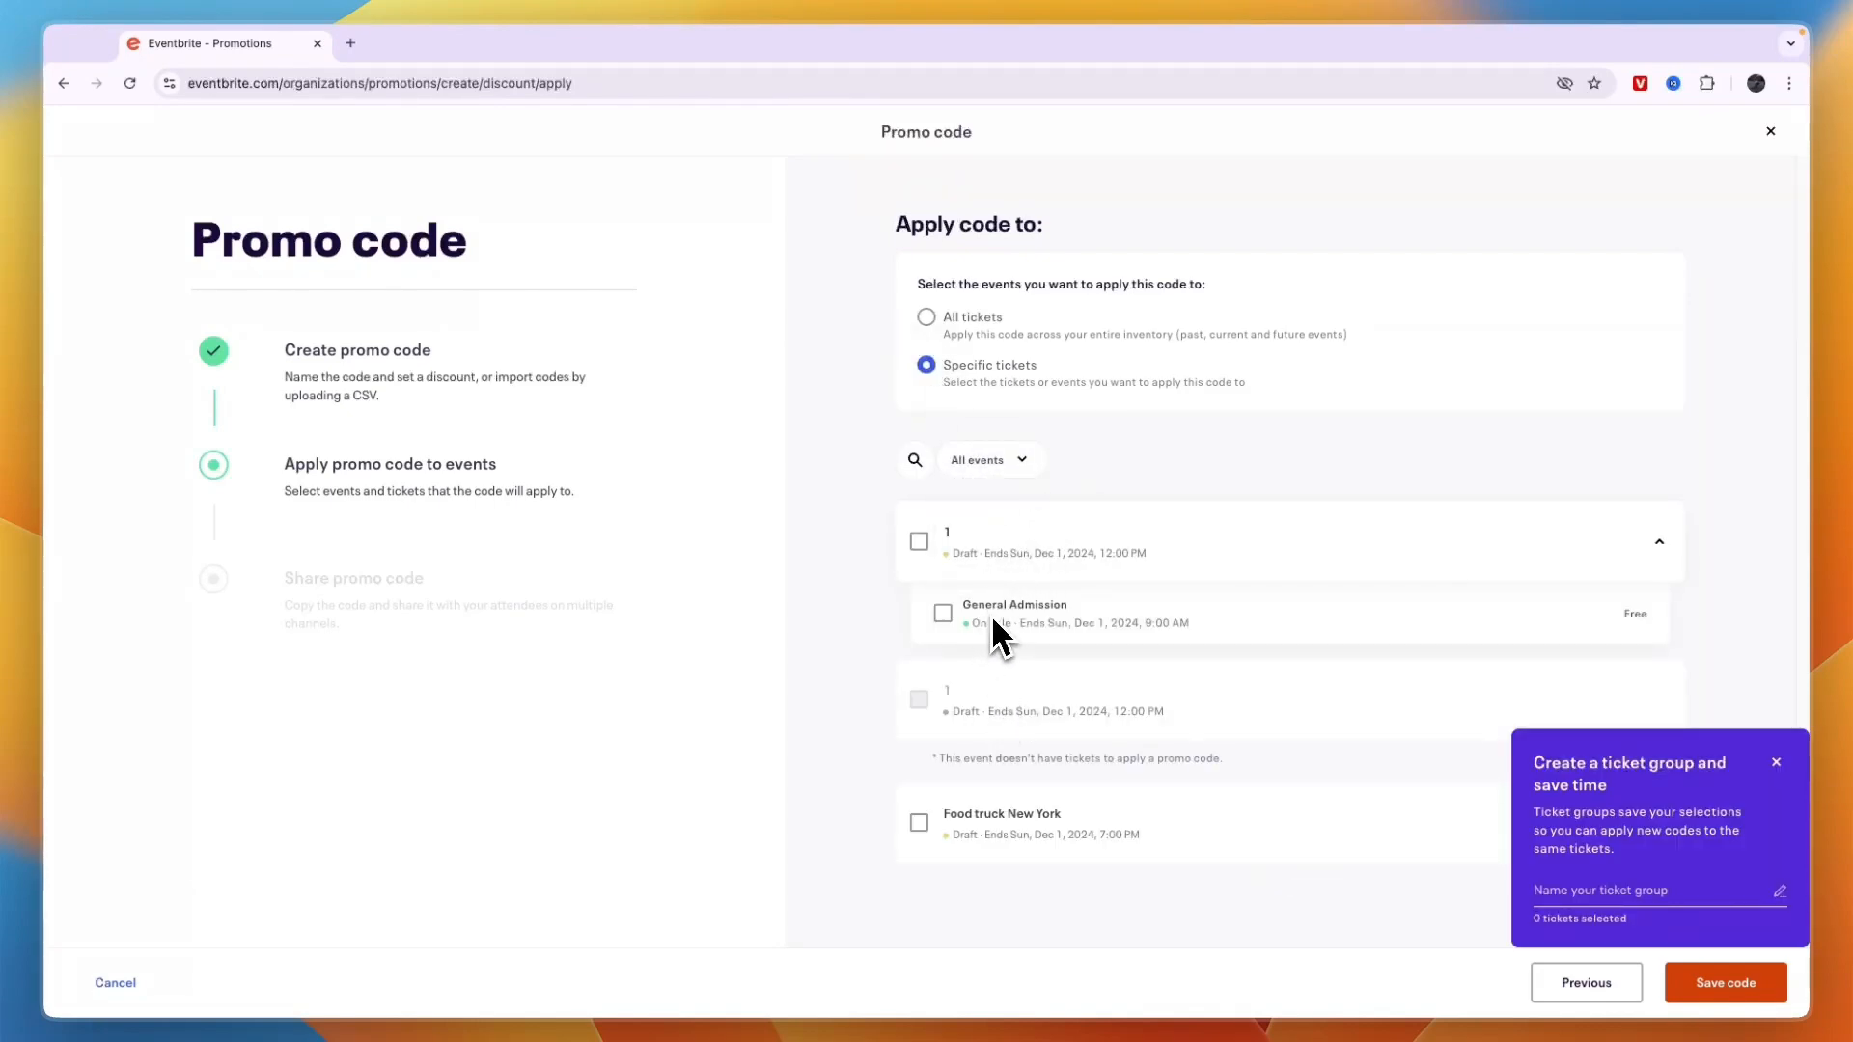
click(943, 614)
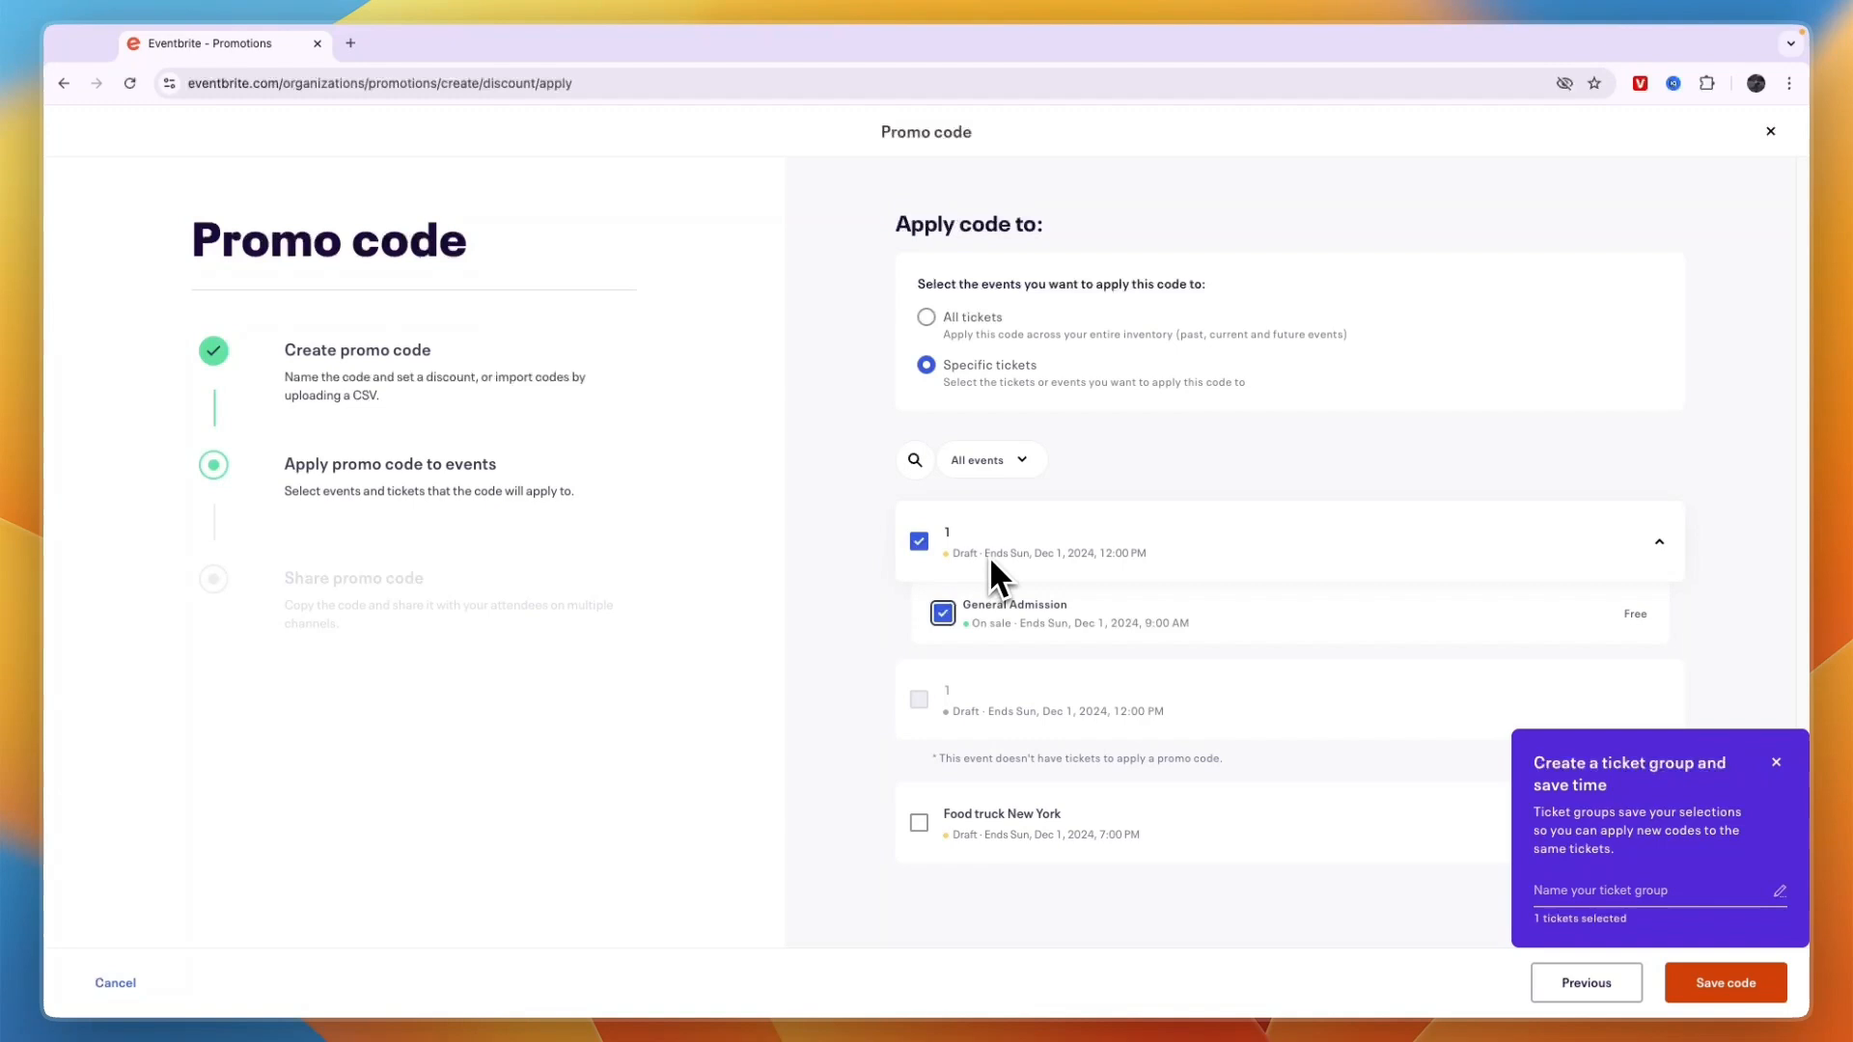
mouse_move(990, 665)
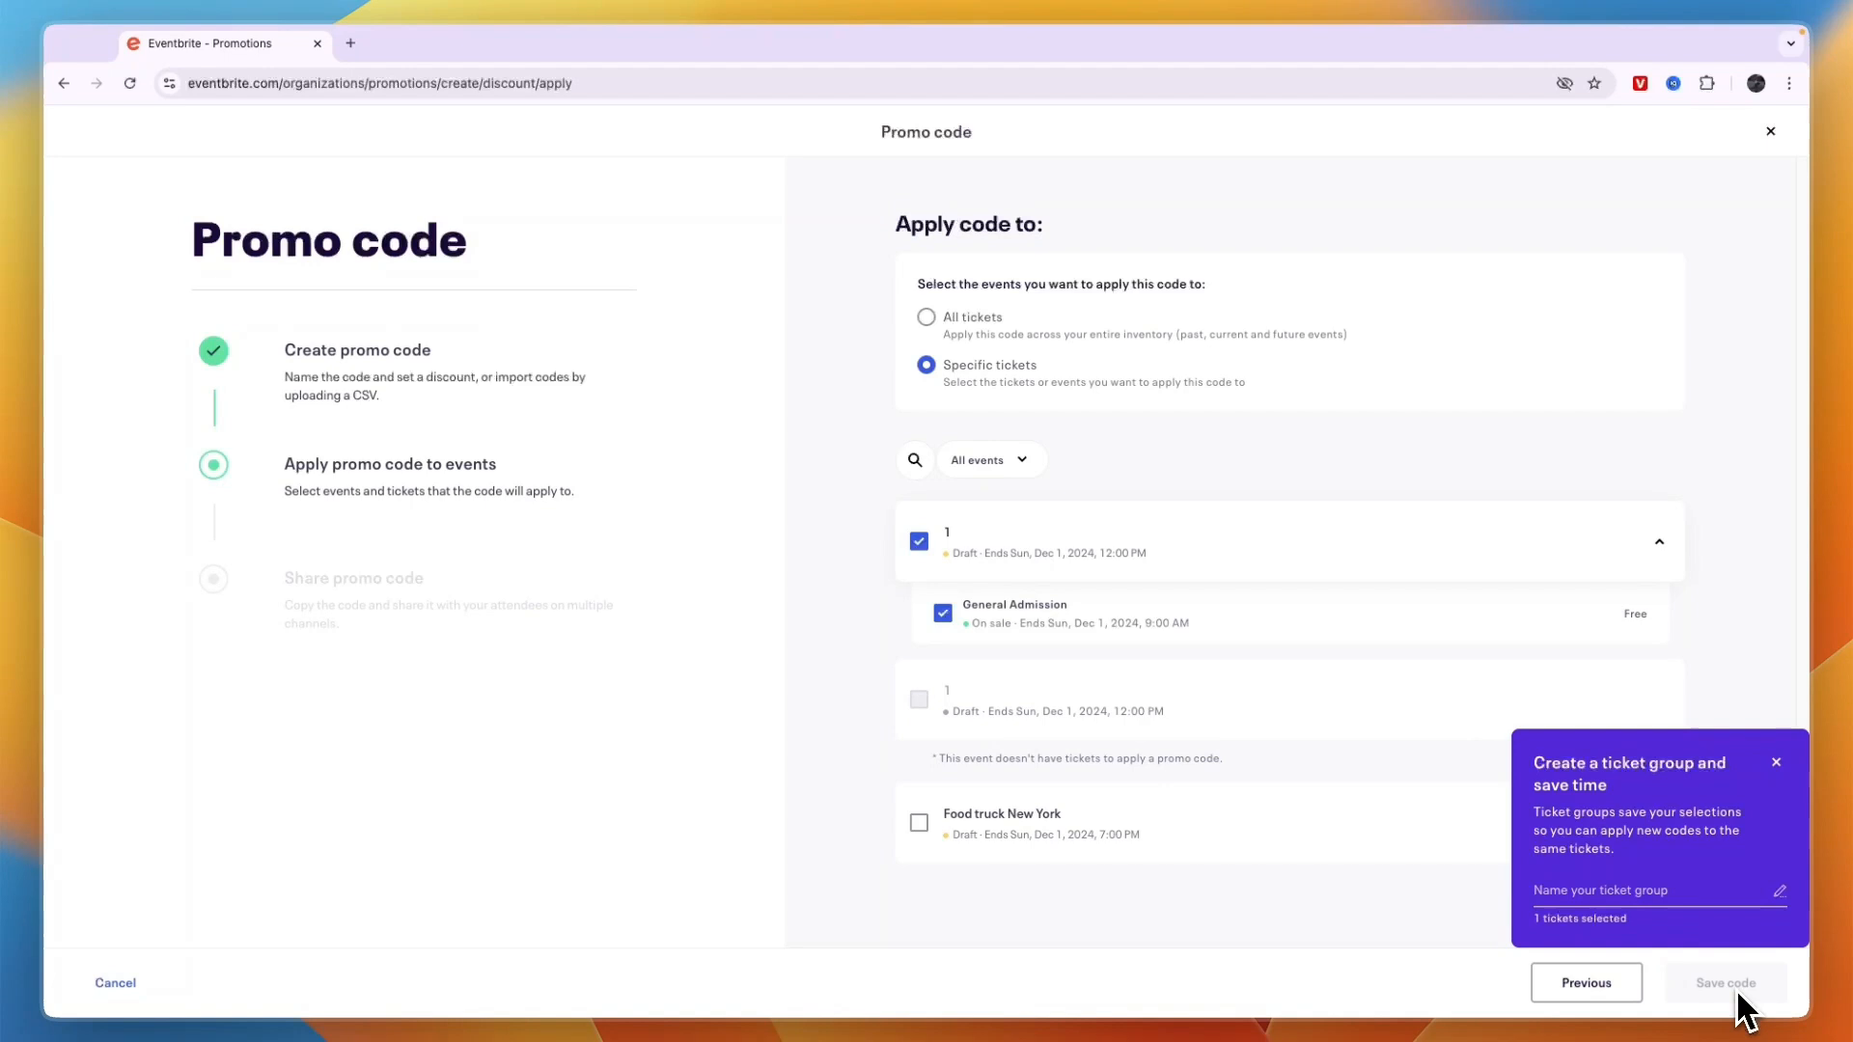
Save the 10OFF promo code to reach its share step
click(1724, 982)
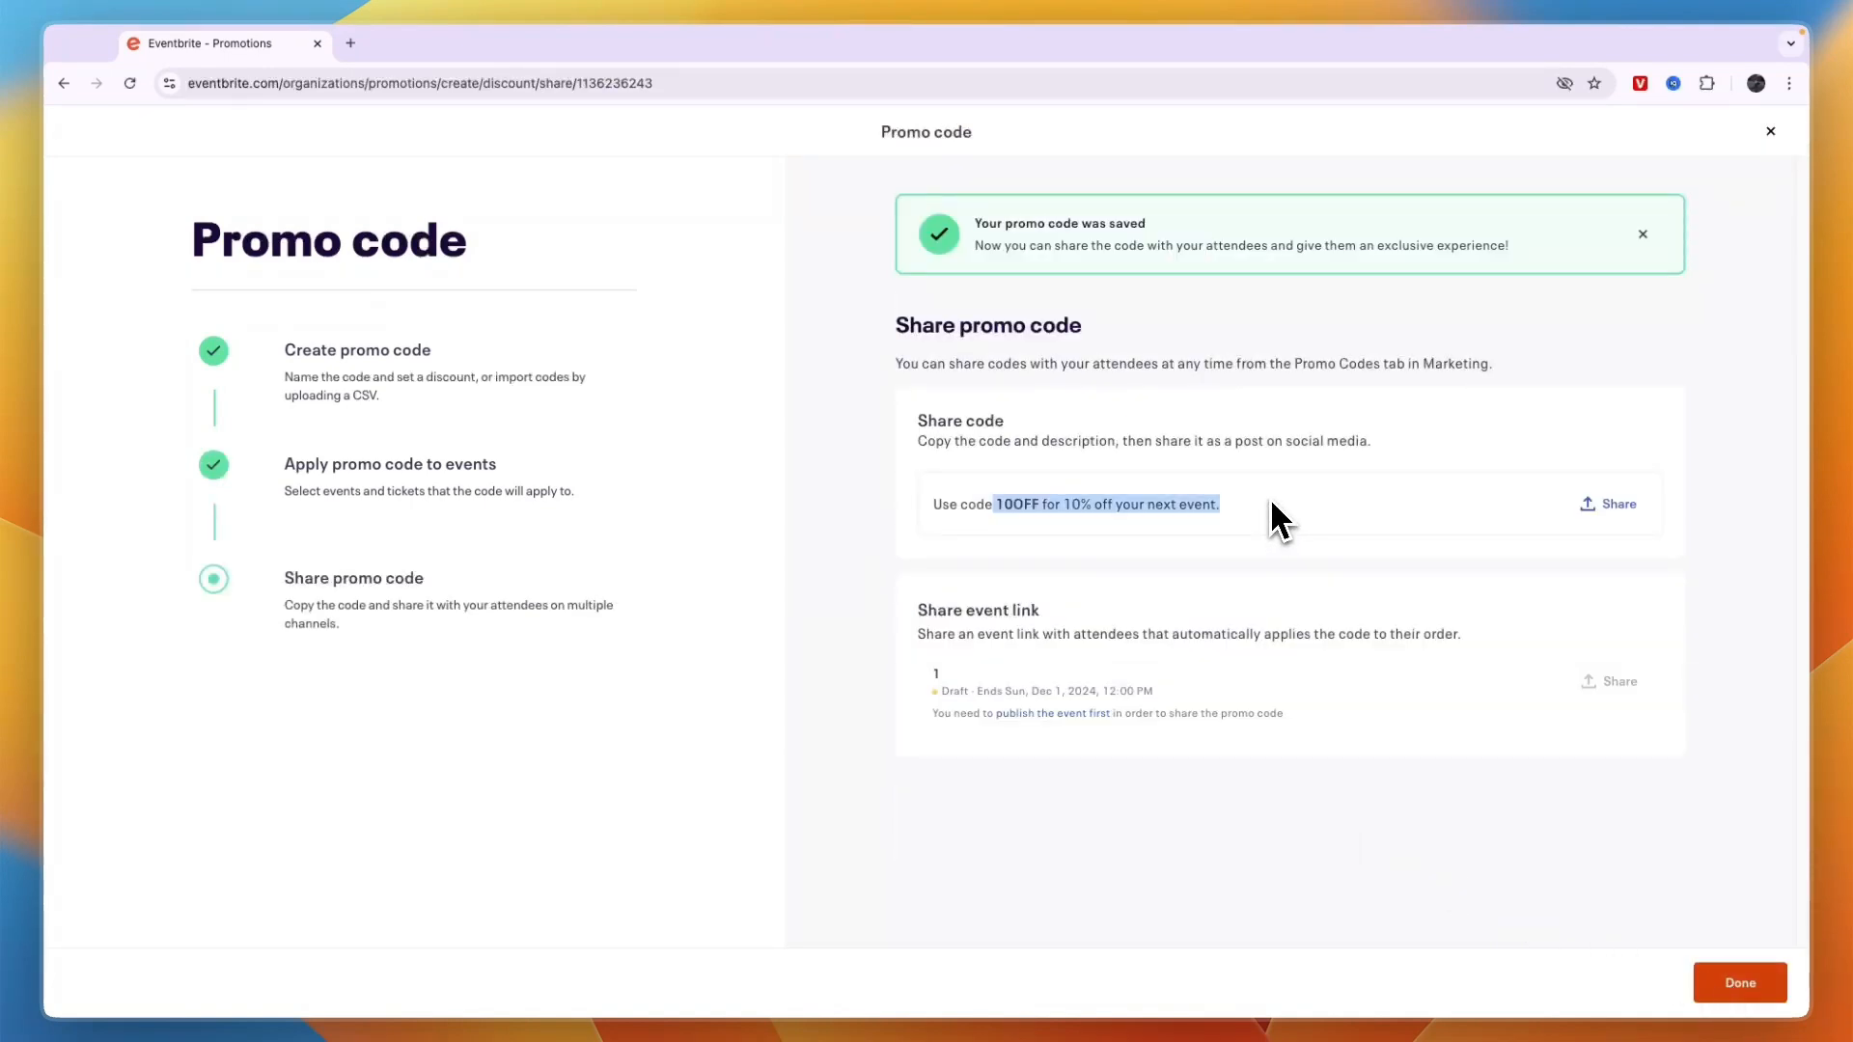
mouse_move(1255, 590)
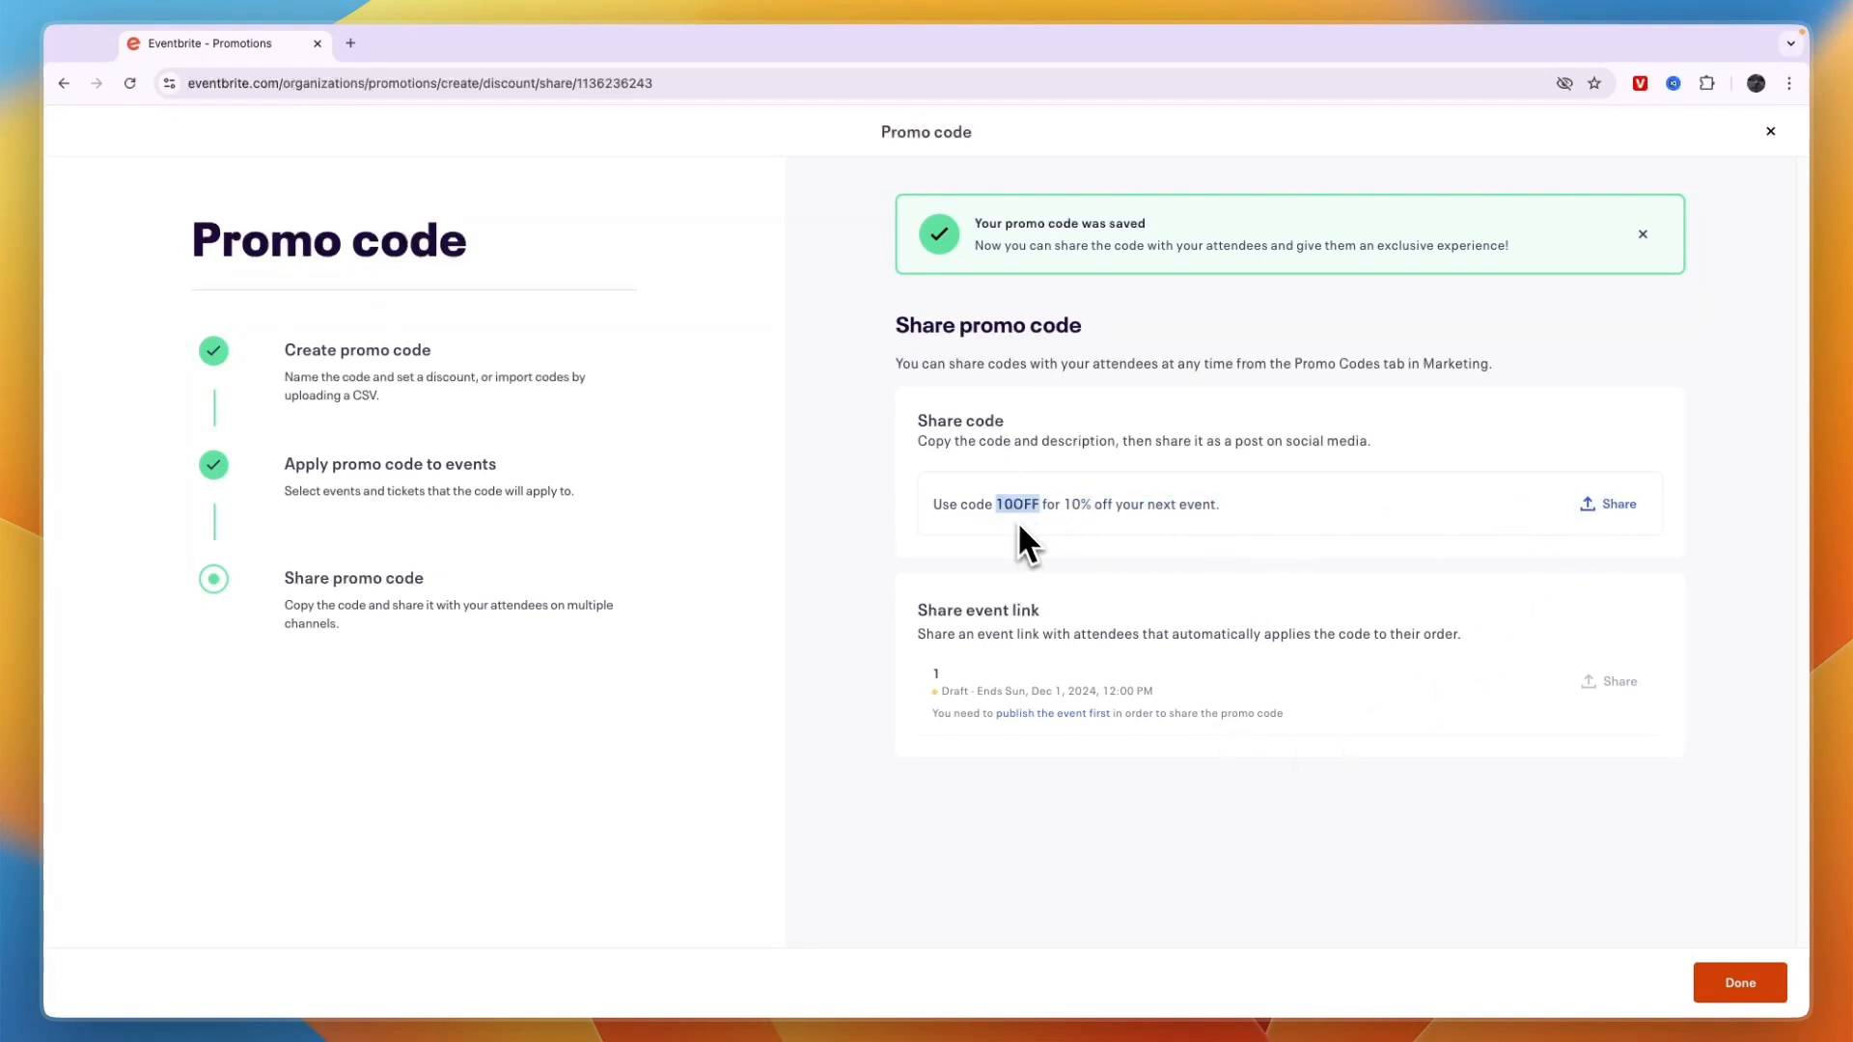
mouse_move(904, 484)
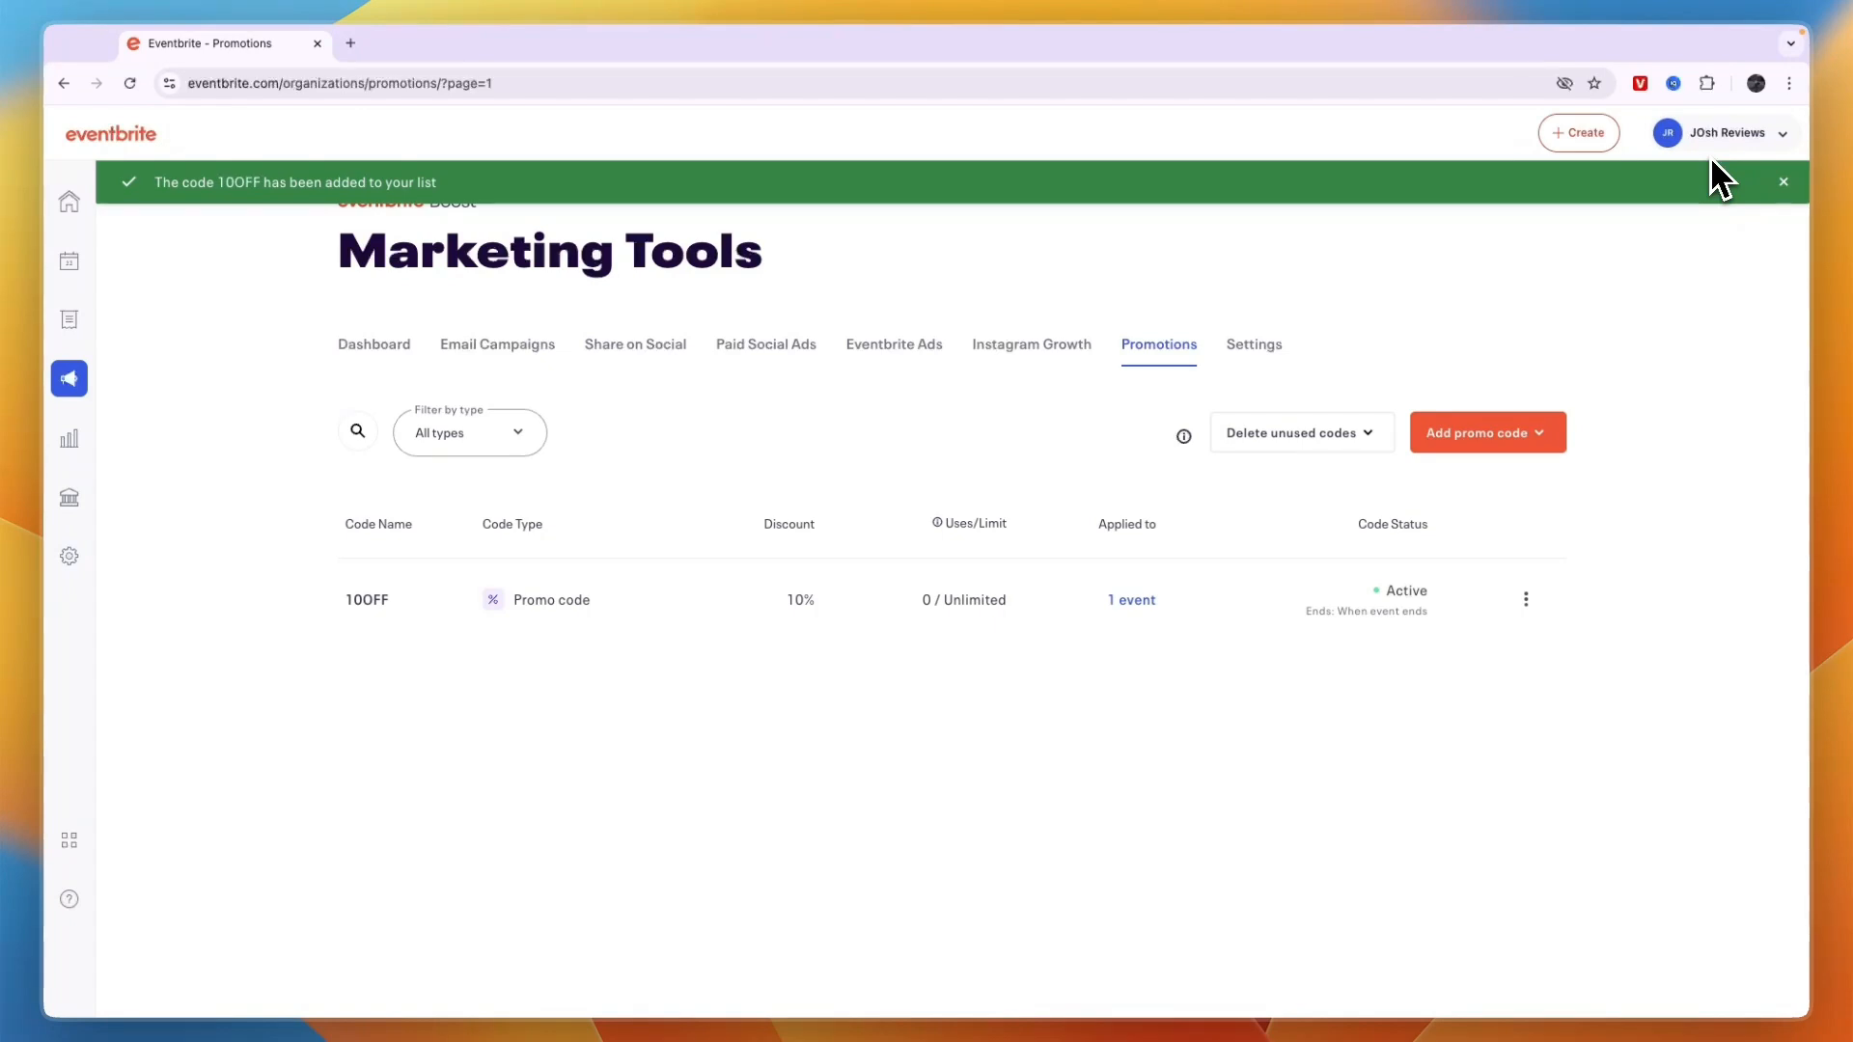
mouse_move(1502, 617)
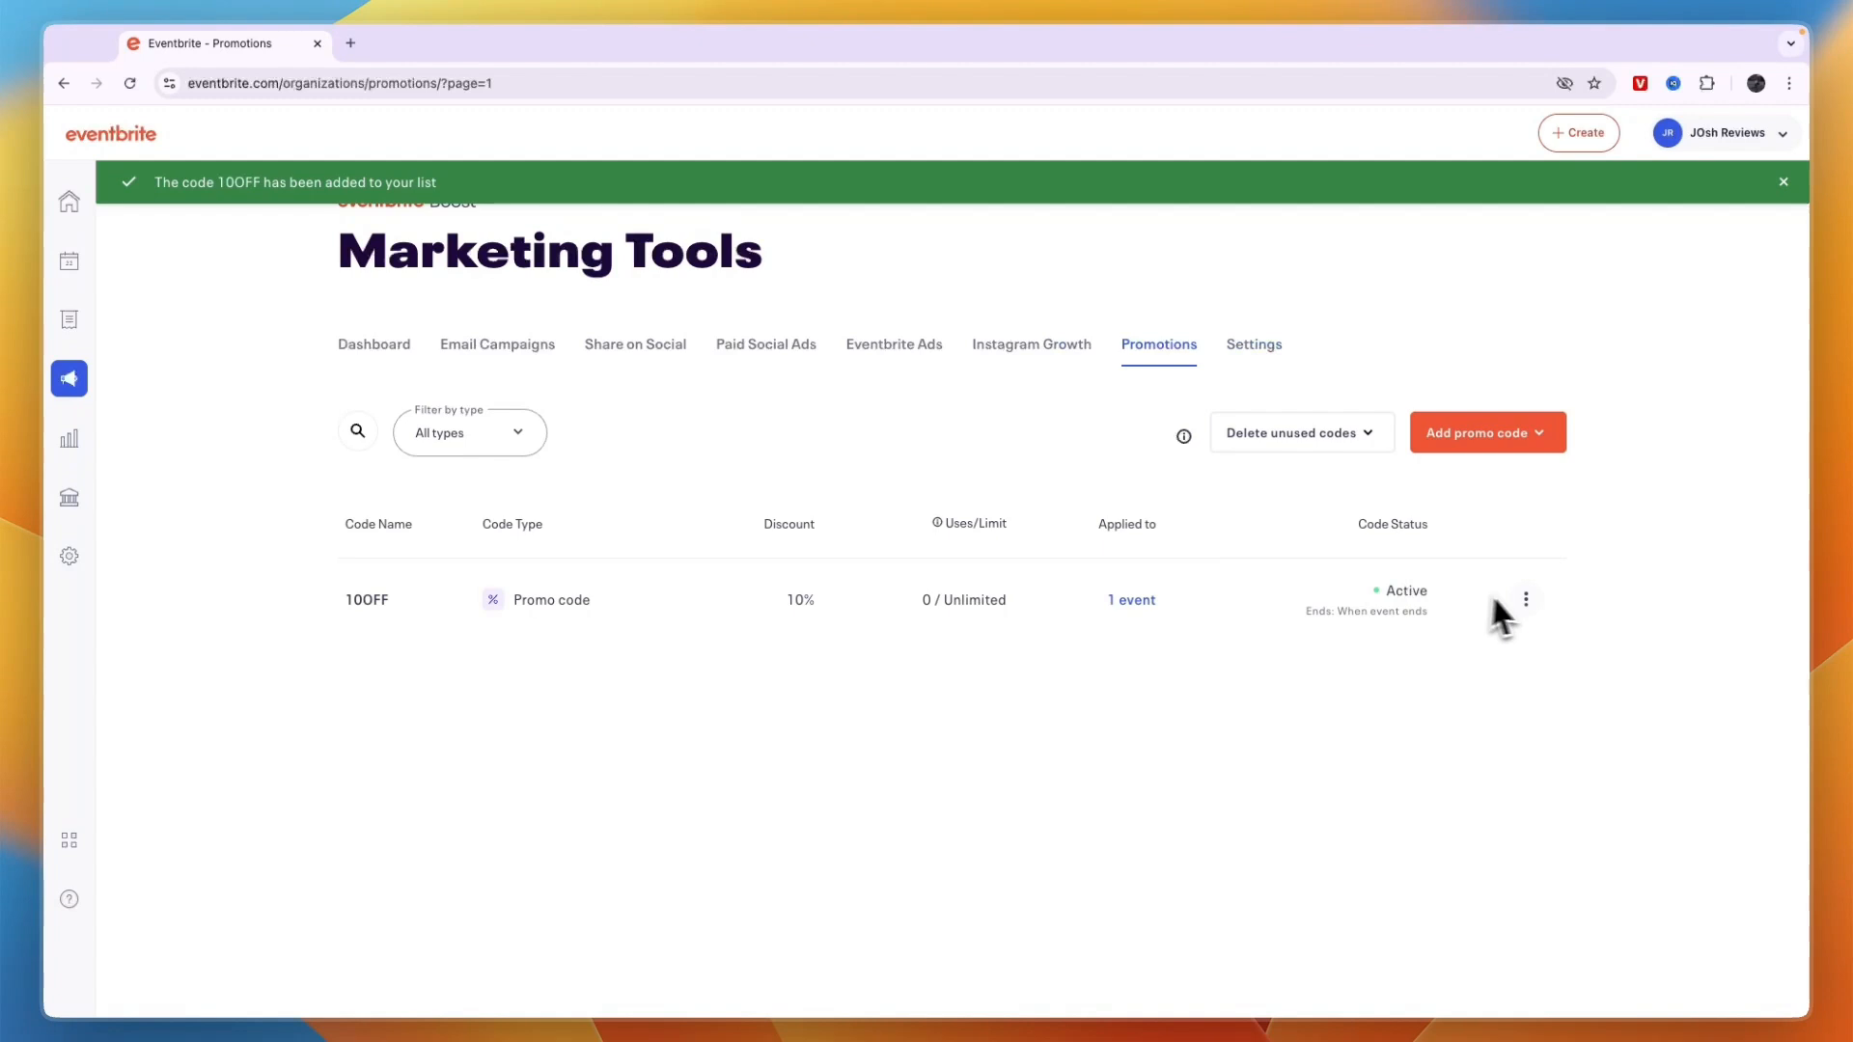
Delete the 10OFF code from its row menu and confirm the deletion
click(1526, 599)
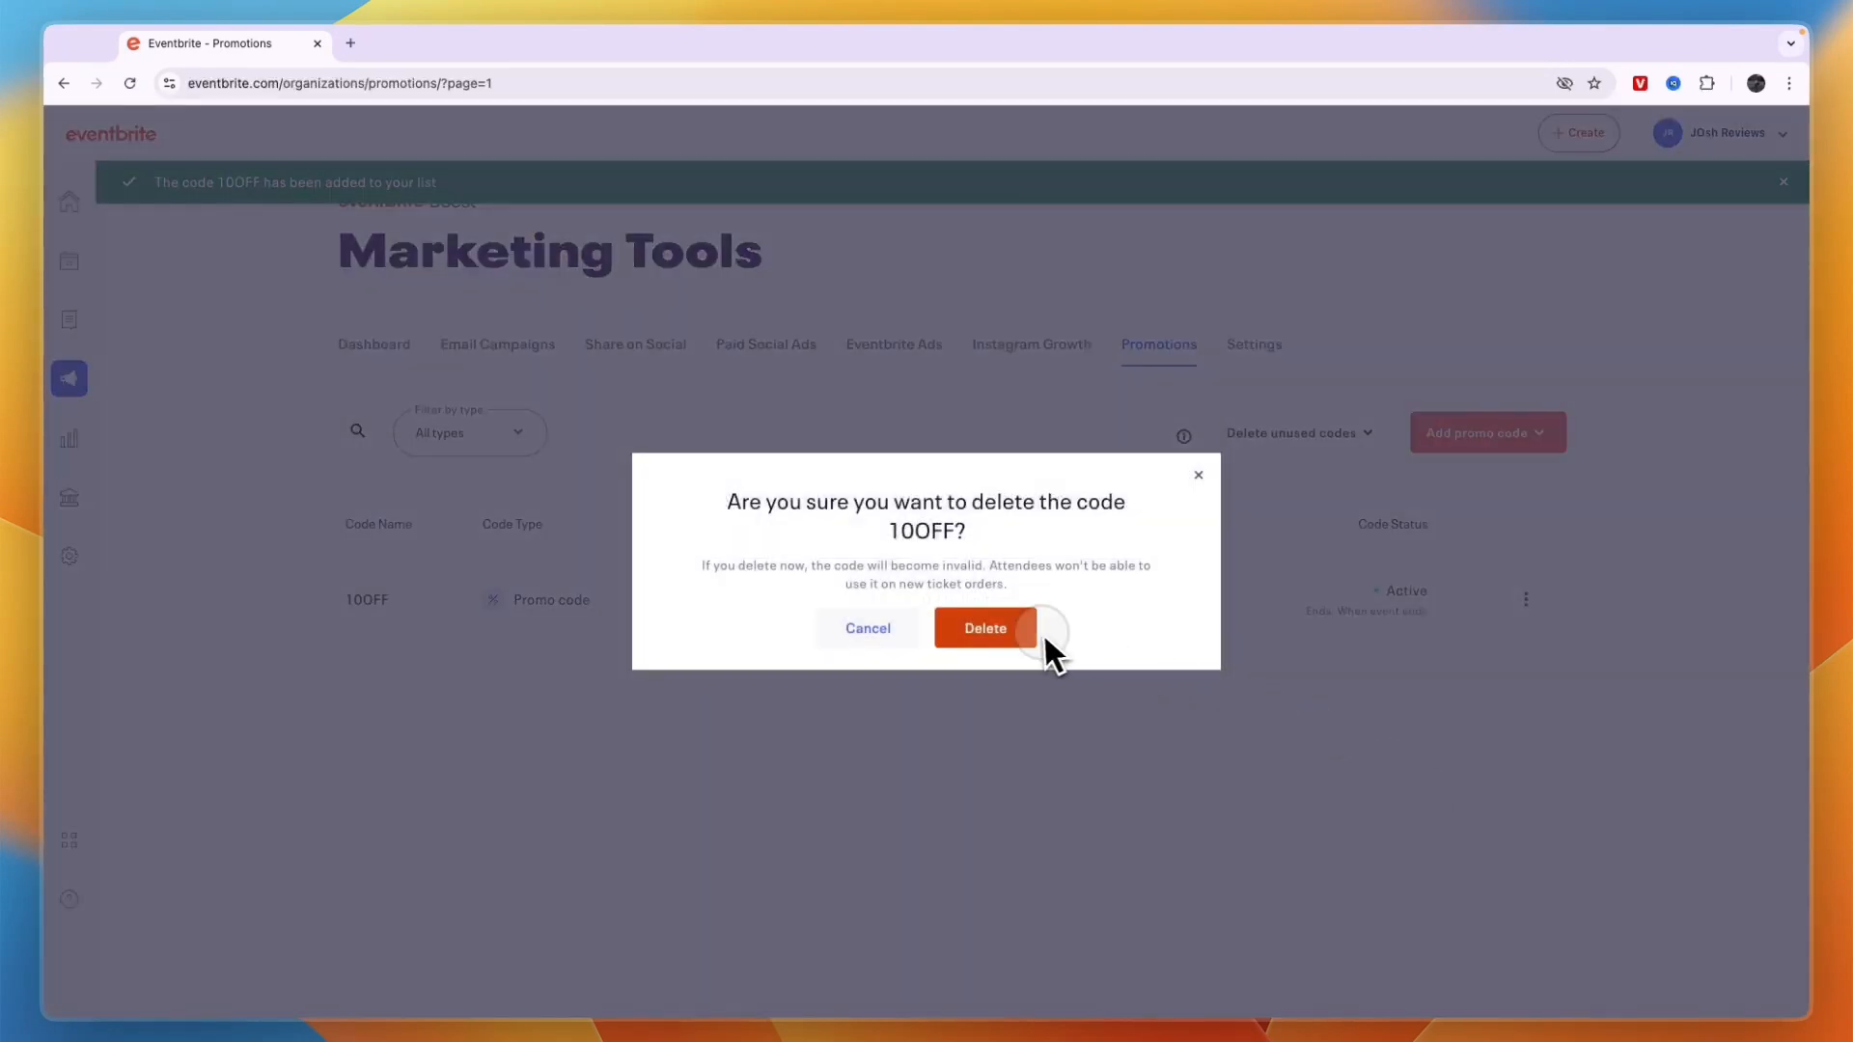
click(985, 627)
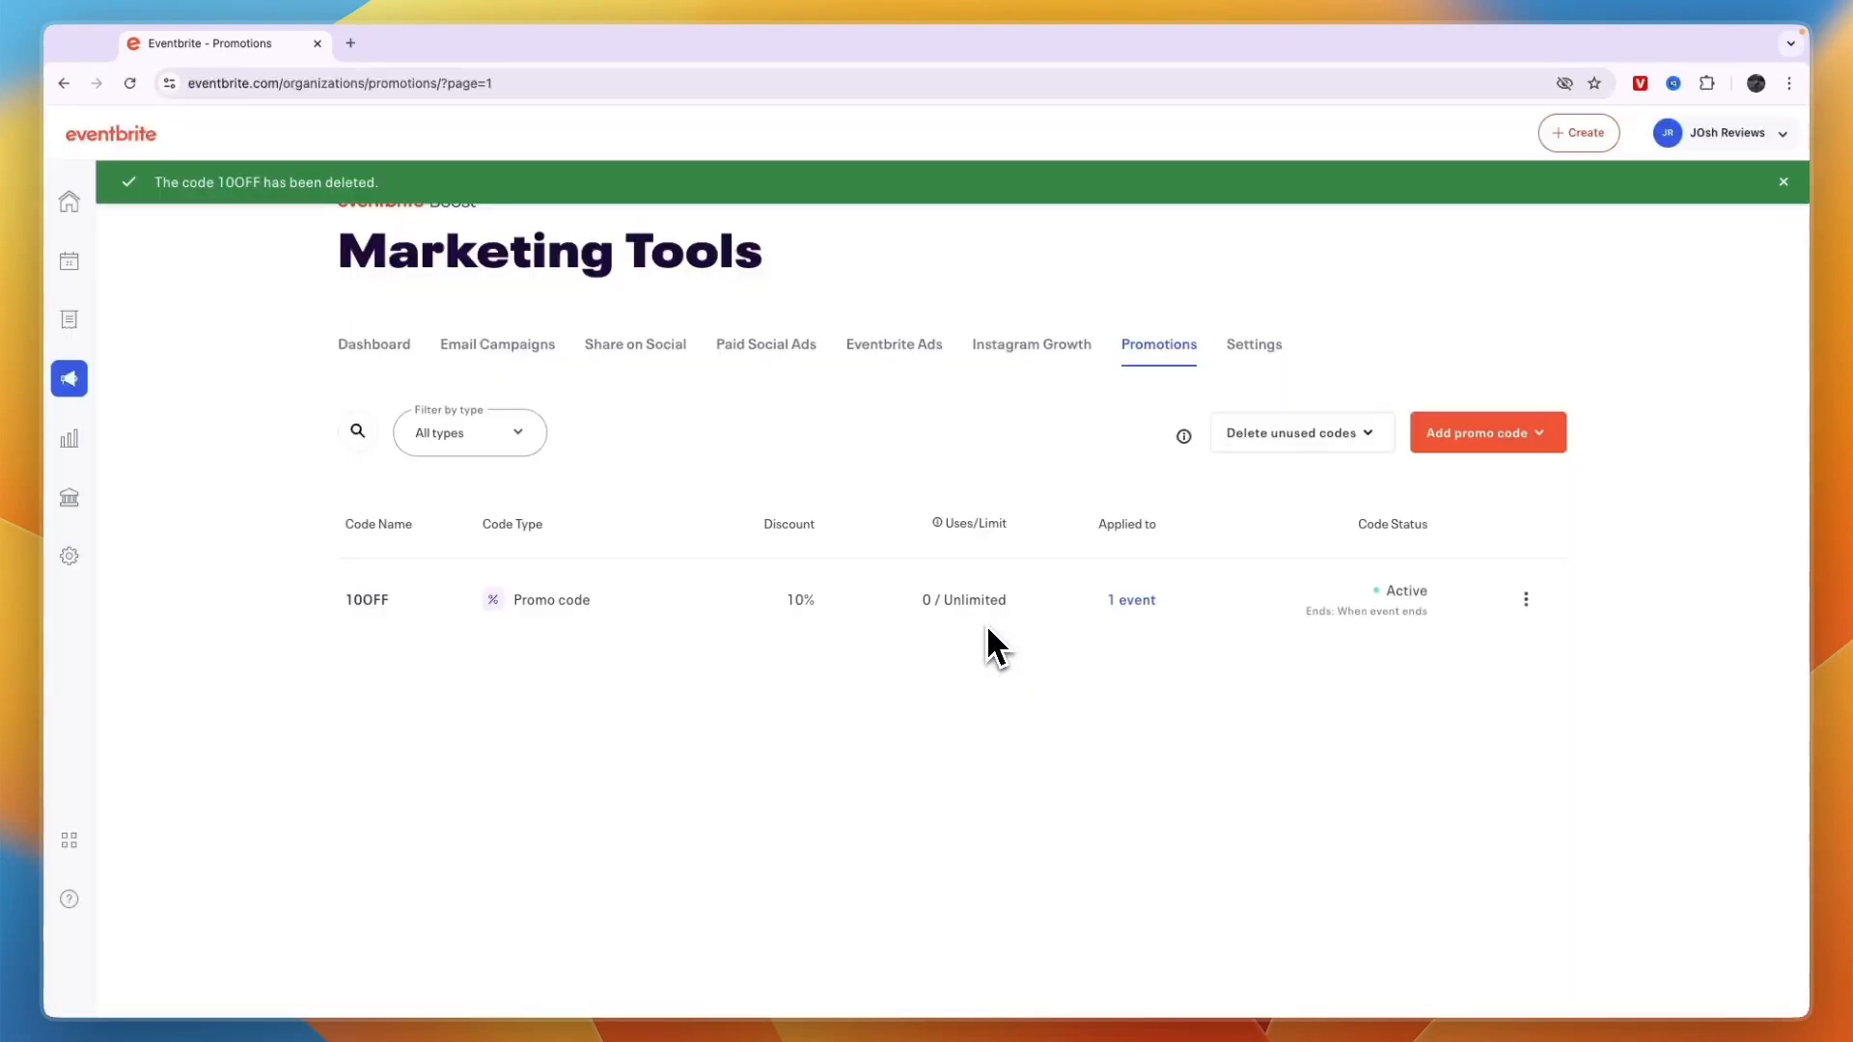